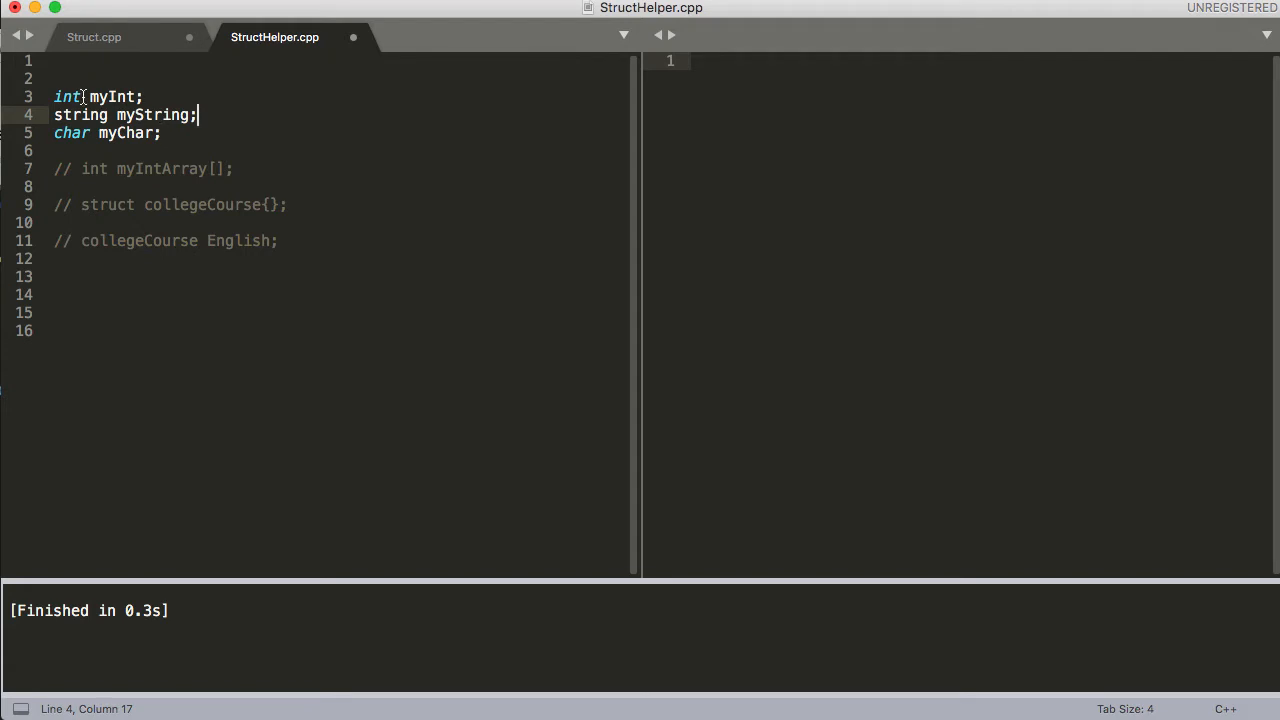
# Step: Uncomment the myIntArray declaration and the empty collegeCourse struct in StructHelper.cpp
pyautogui.doubleClick(67, 96)
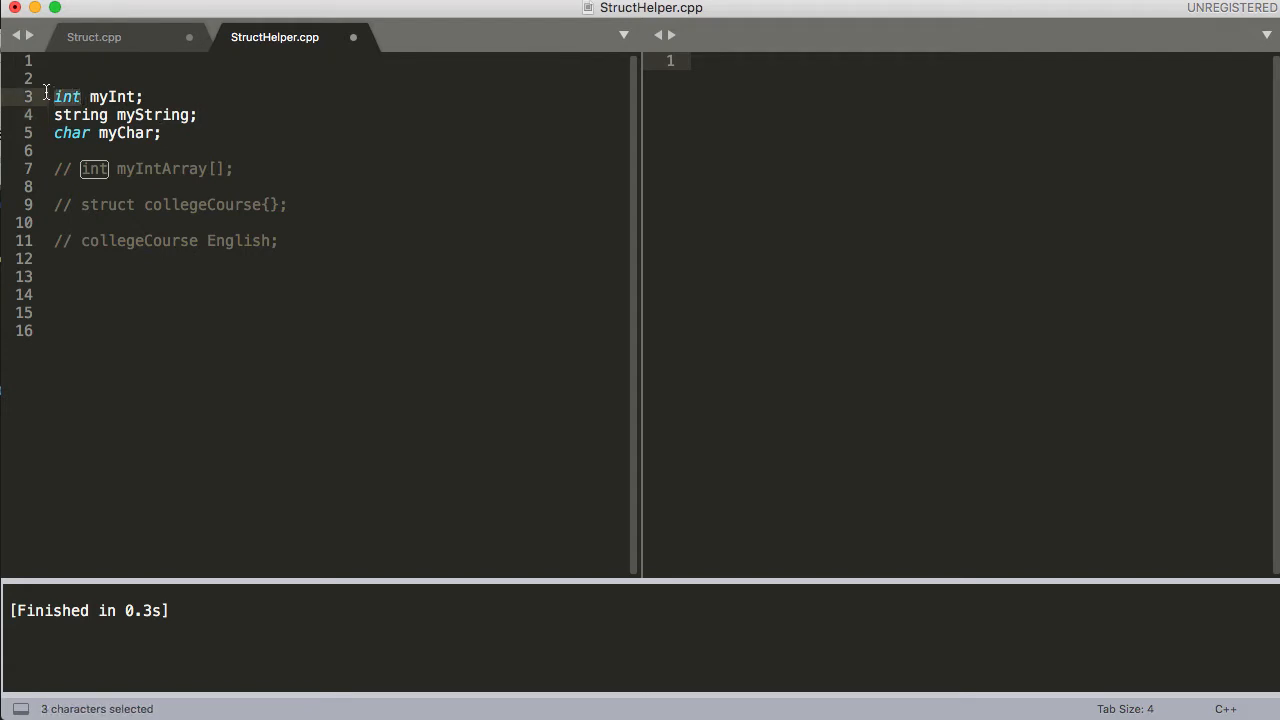
pyautogui.doubleClick(80, 114)
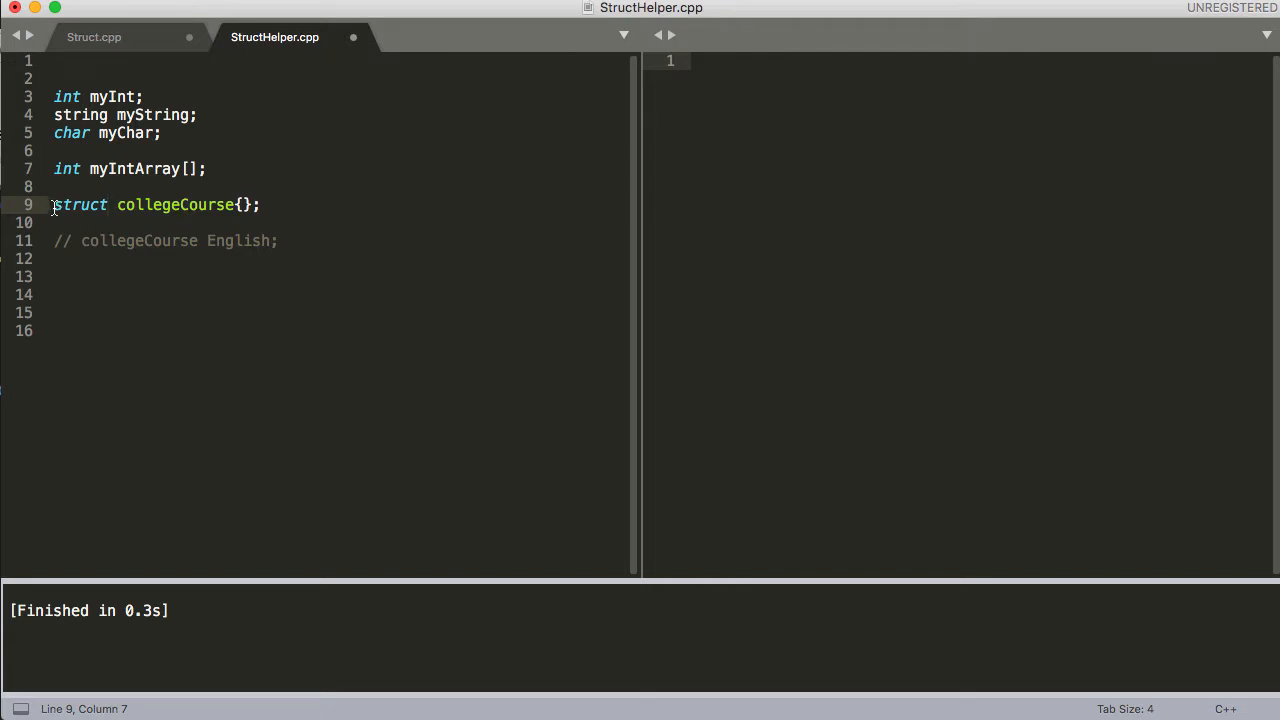
# Step: Spread the collegeCourse struct braces into an indented multi-line empty body
pyautogui.doubleClick(79, 205)
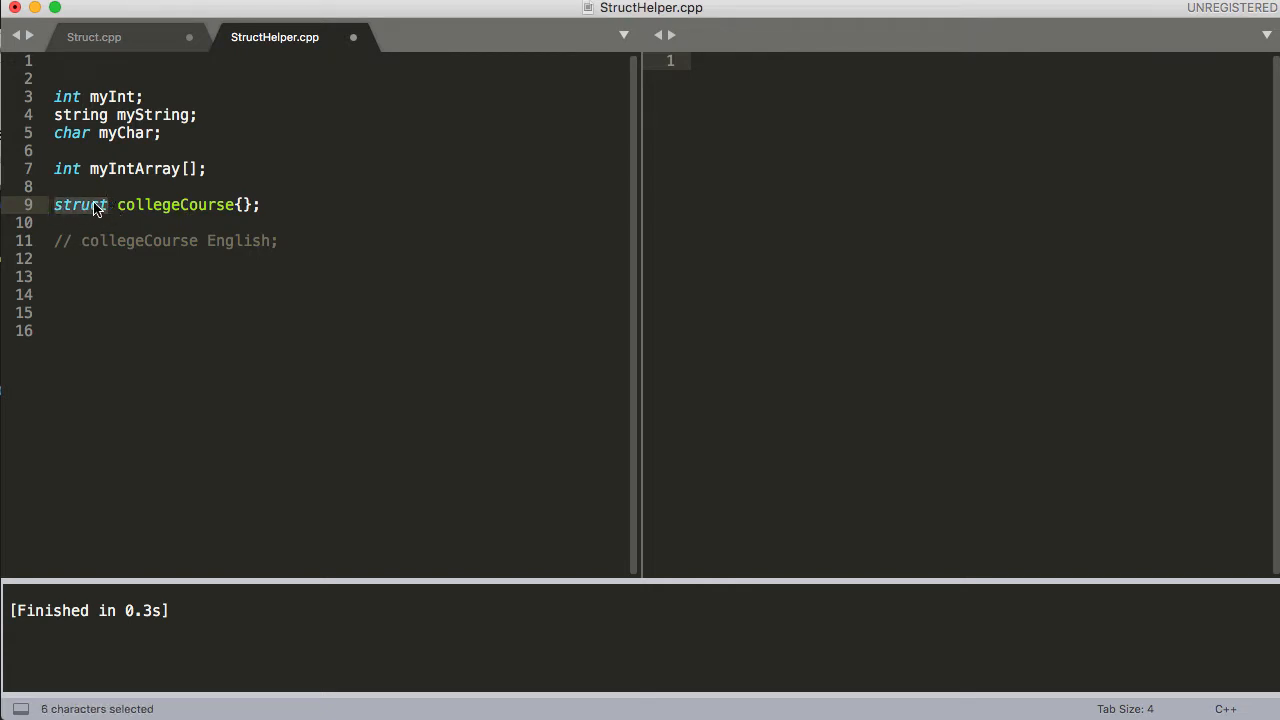
pyautogui.doubleClick(175, 205)
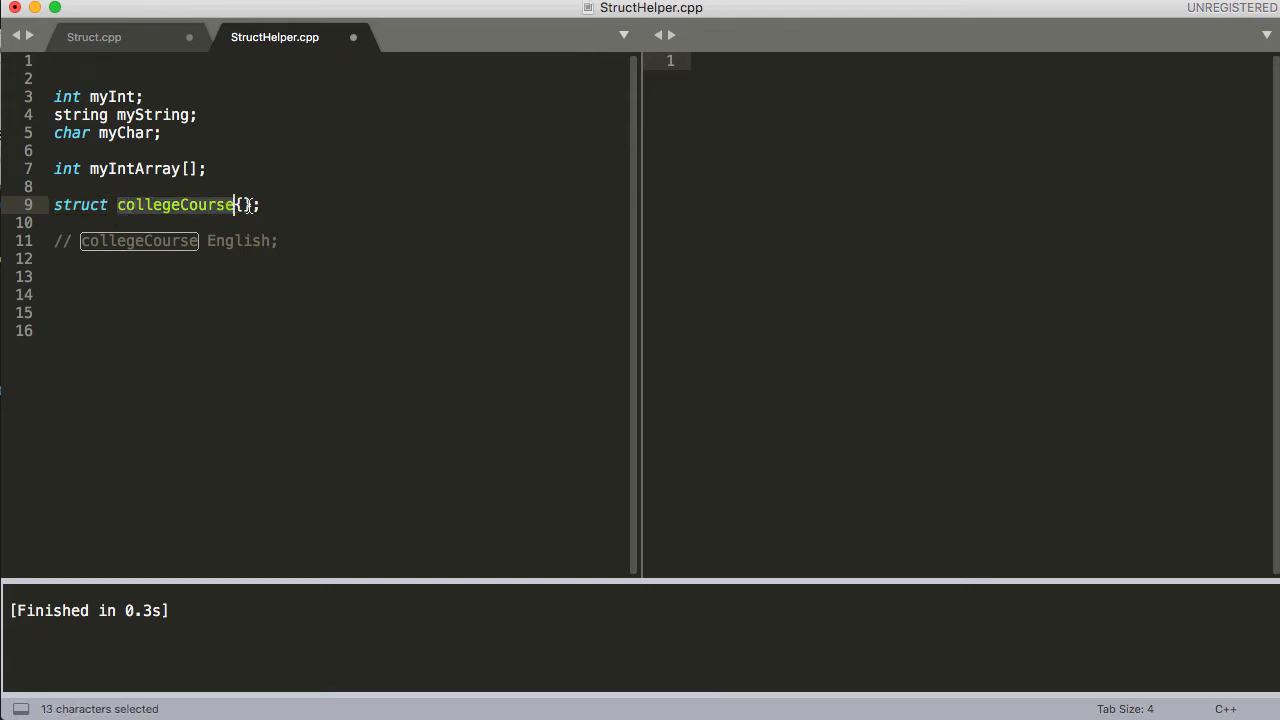
pyautogui.click(240, 204)
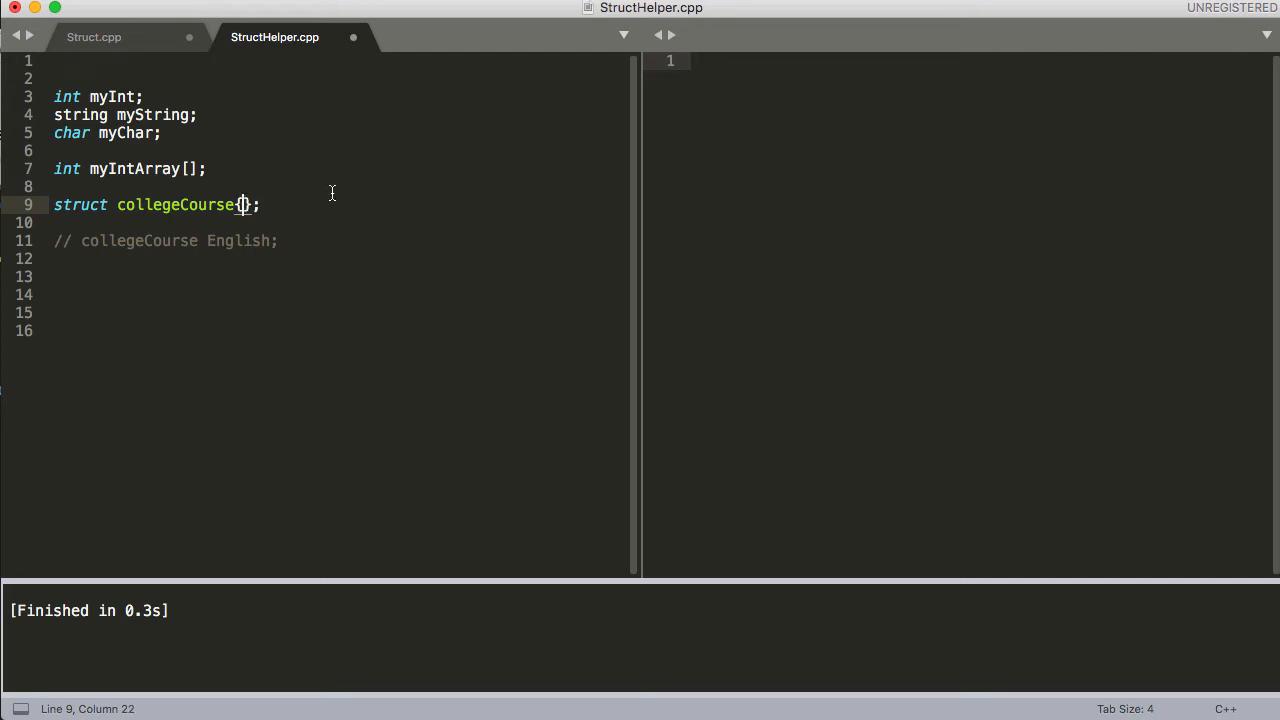
pyautogui.moveTo(359, 183)
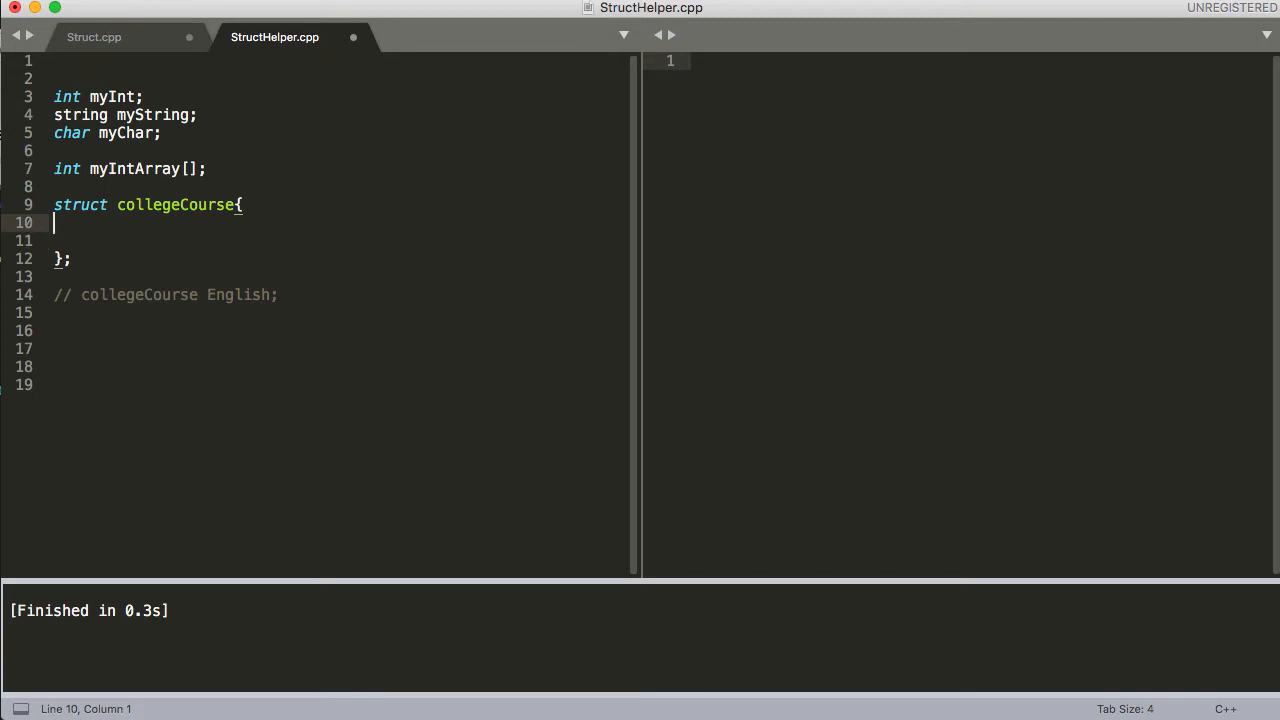
pyautogui.press('Tab')
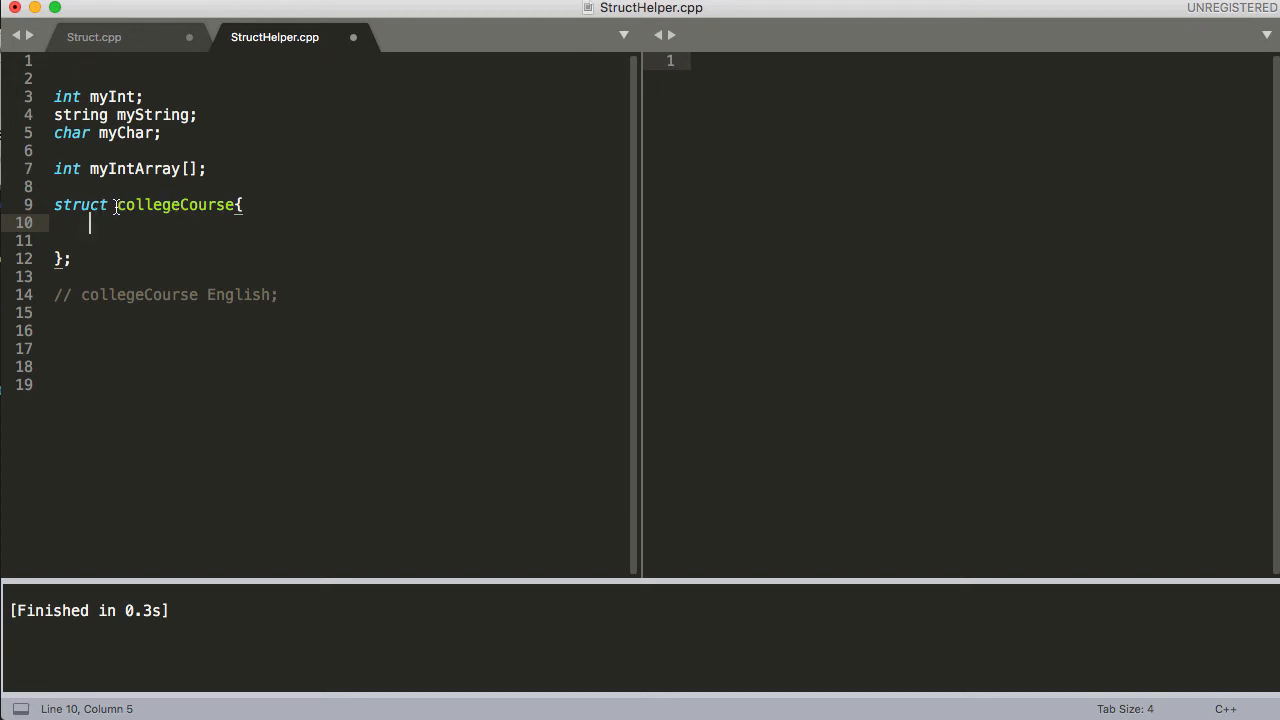
pyautogui.doubleClick(174, 205)
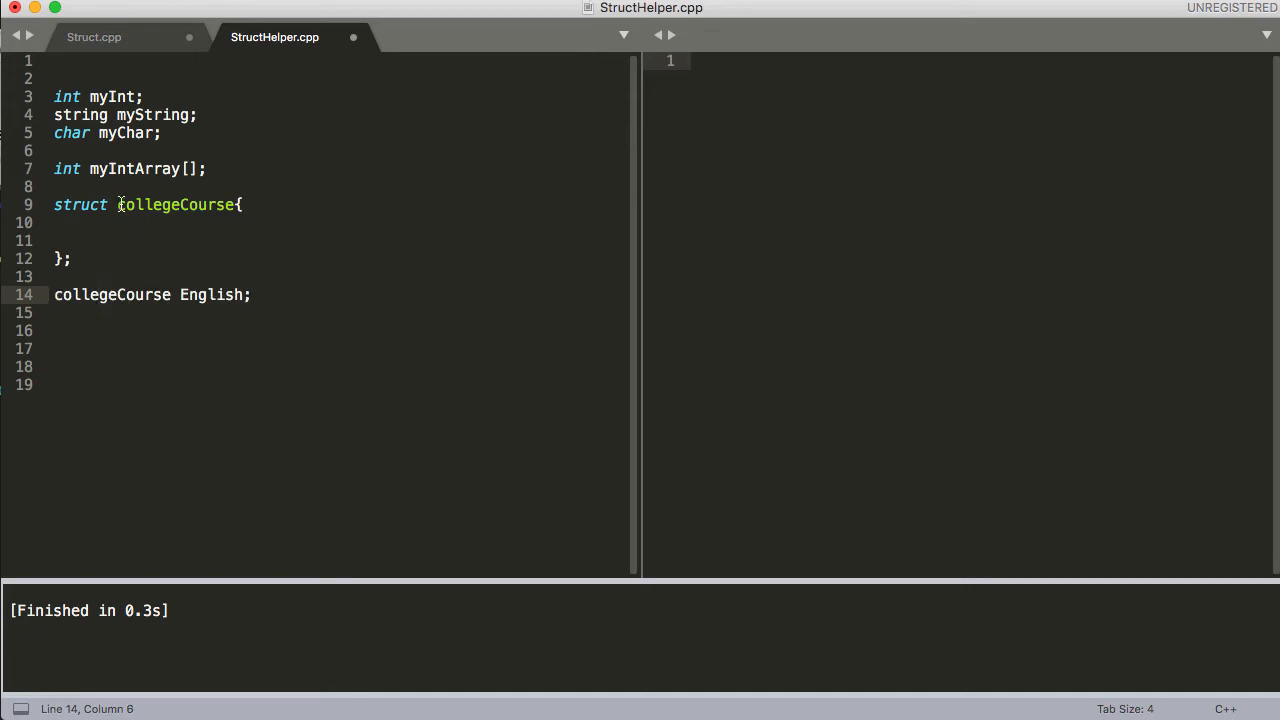
# Step: Uncomment the collegeCourse English declaration on line 14
pyautogui.doubleClick(175, 204)
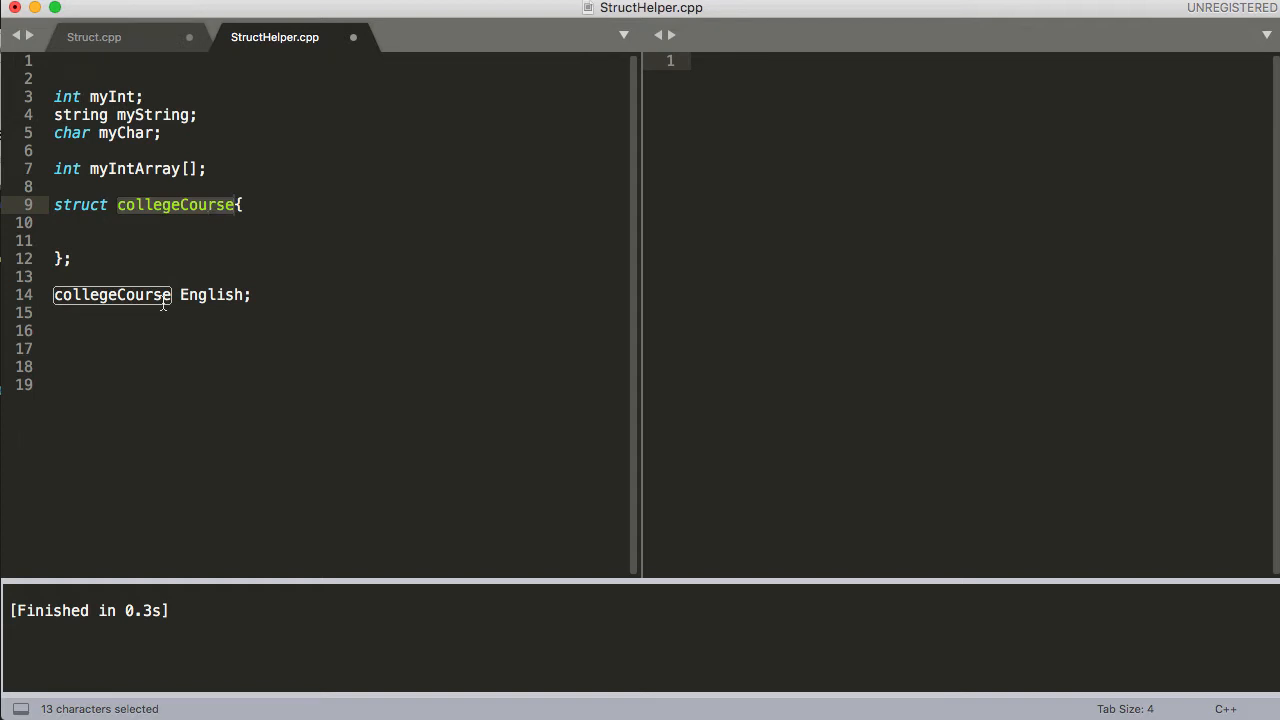
pyautogui.click(54, 294)
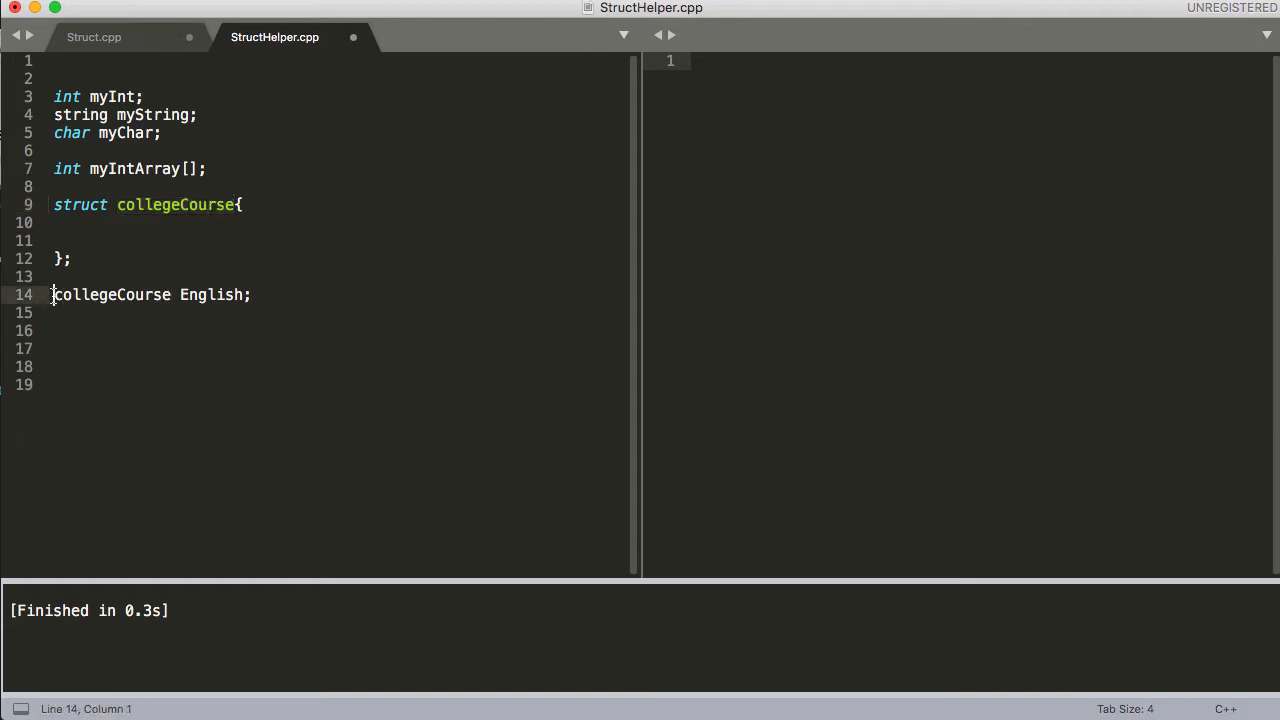
pyautogui.doubleClick(112, 294)
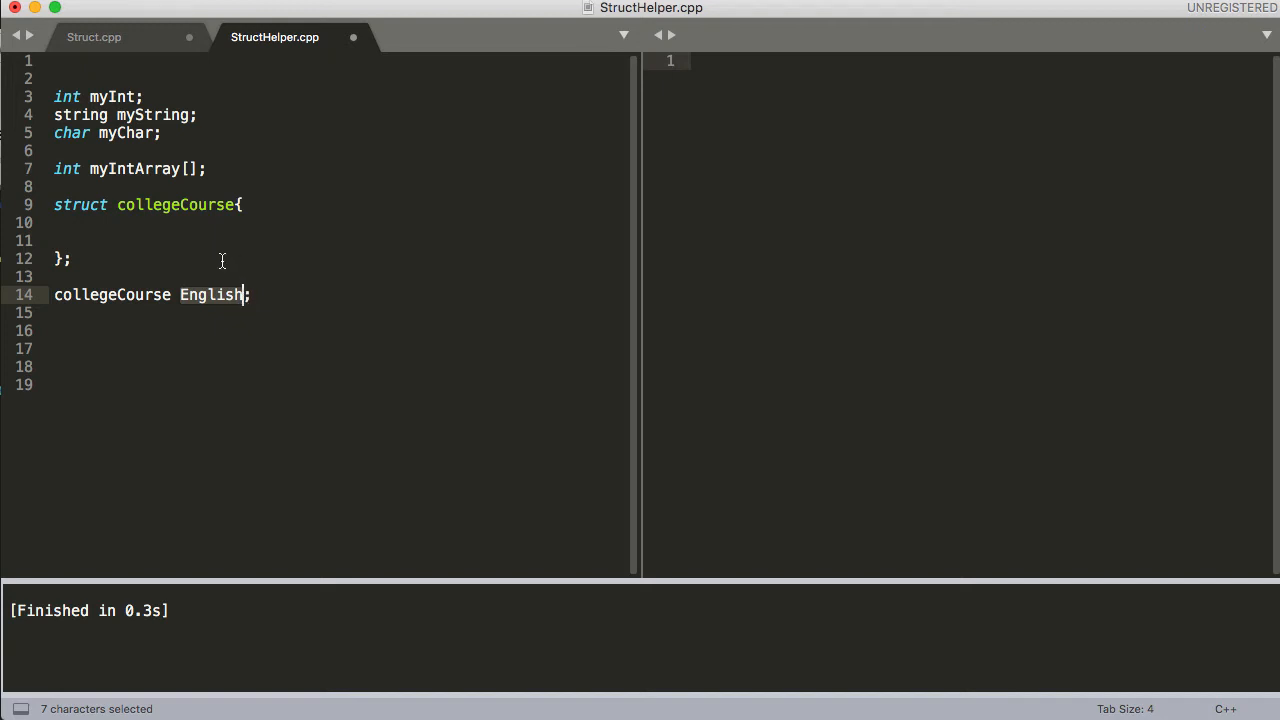
pyautogui.moveTo(211, 256)
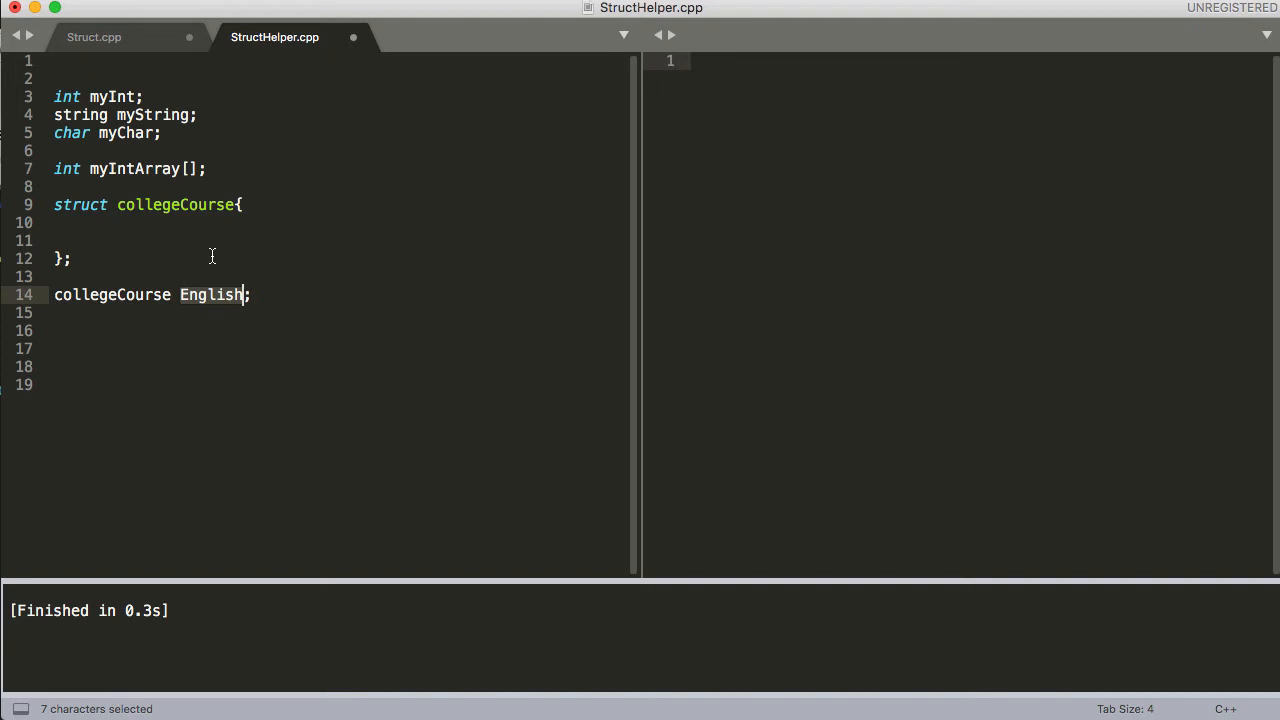
# Step: Uncomment the student struct members (names, date of birth, initial, ID, year, SSNumber) in Struct.cpp
pyautogui.click(93, 37)
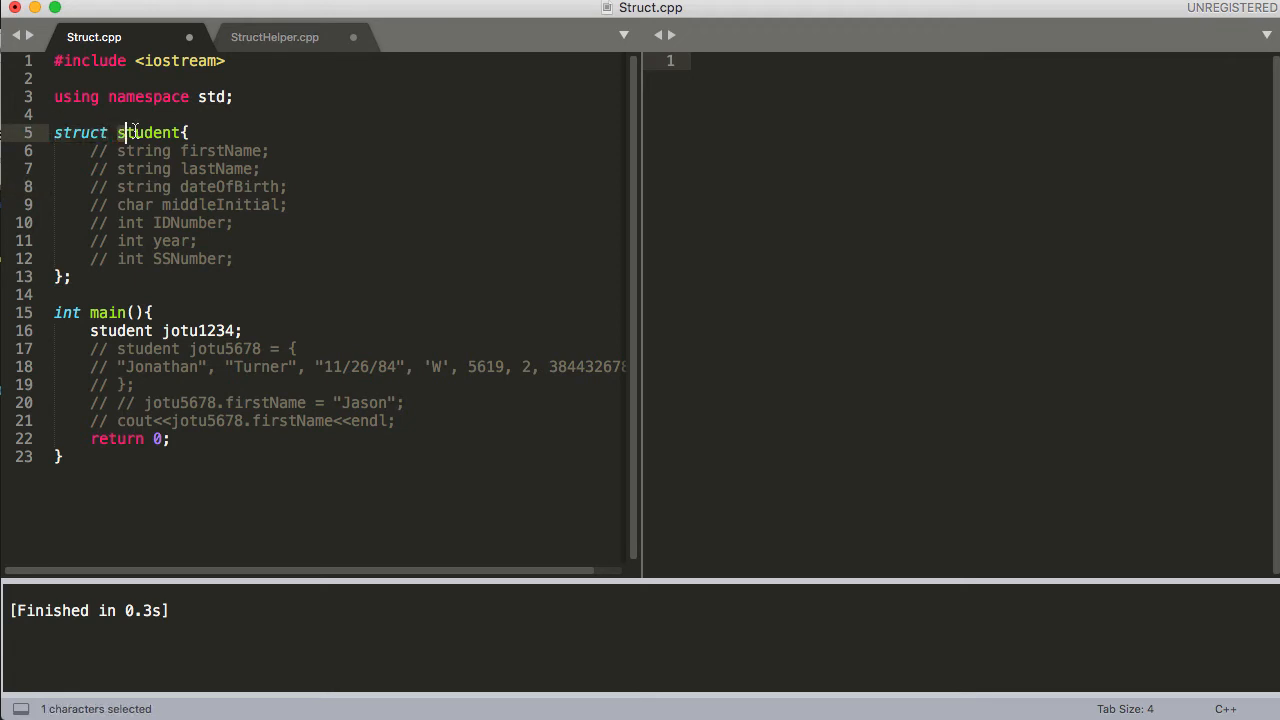
pyautogui.doubleClick(148, 132)
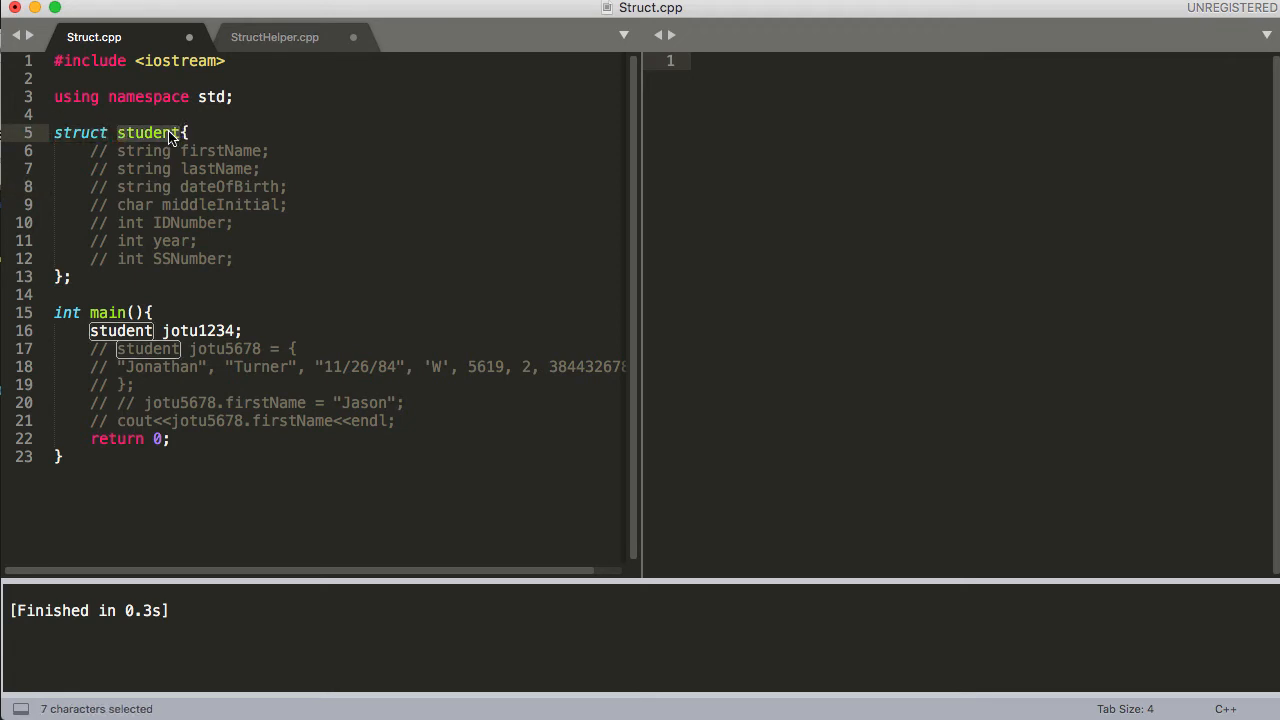
pyautogui.click(185, 132)
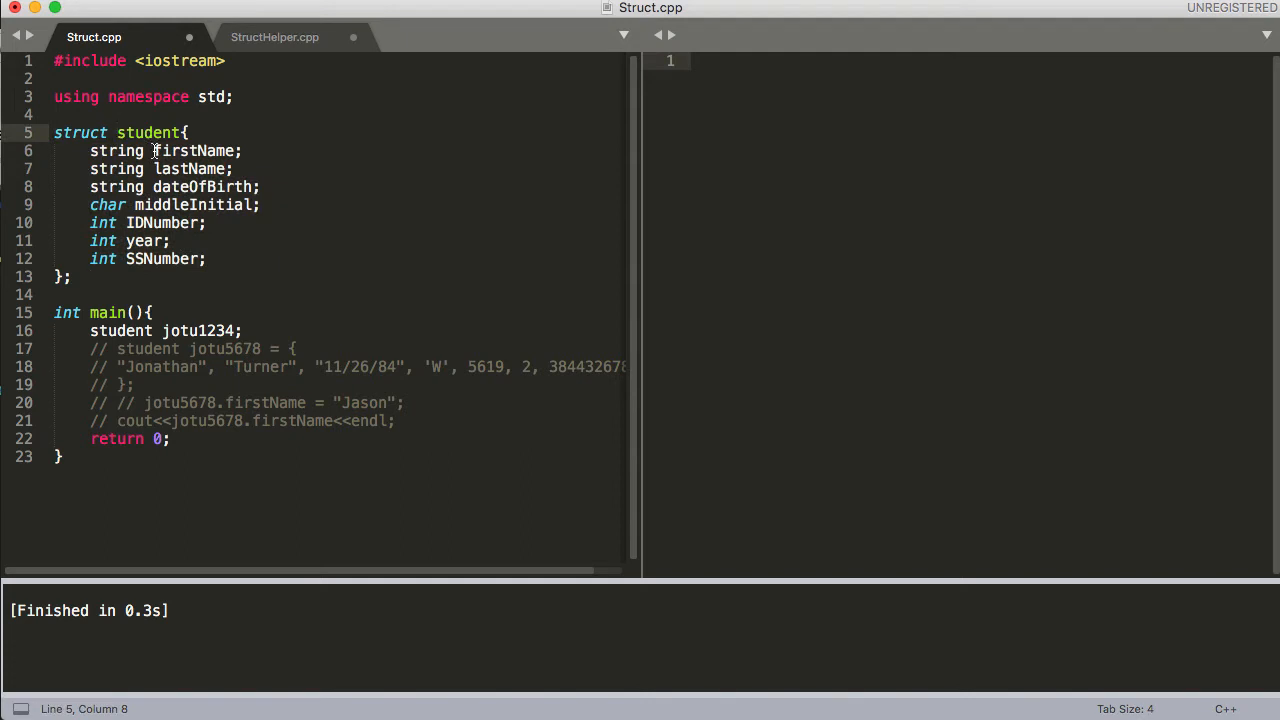
pyautogui.doubleClick(195, 151)
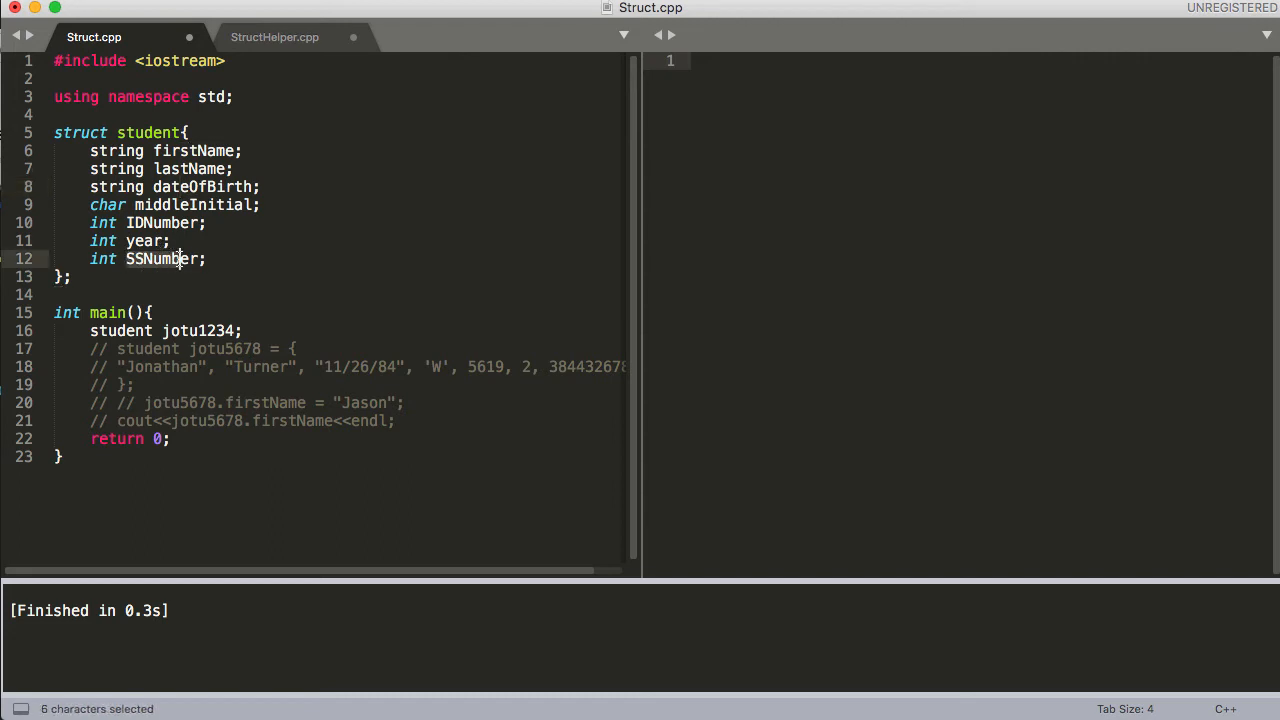
pyautogui.click(210, 258)
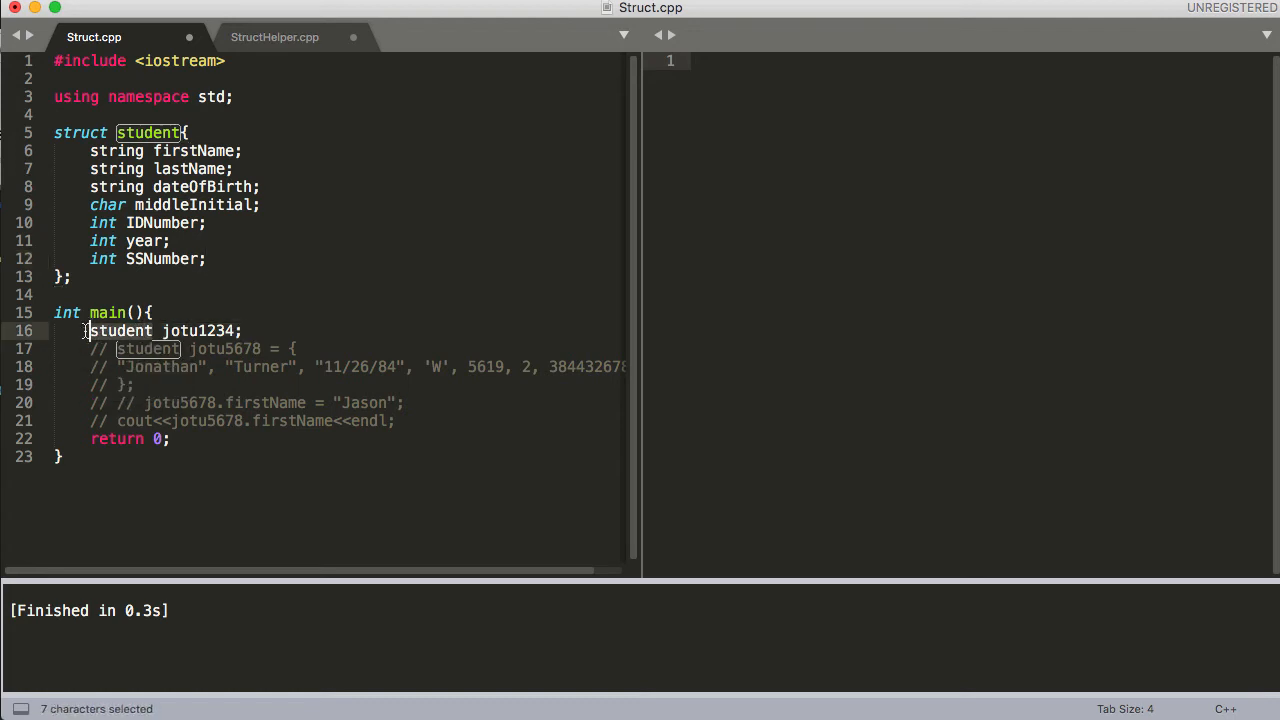
# Step: Uncomment the list-initialized jotu5678 student with Jonathan Turner's values in main()
pyautogui.click(168, 330)
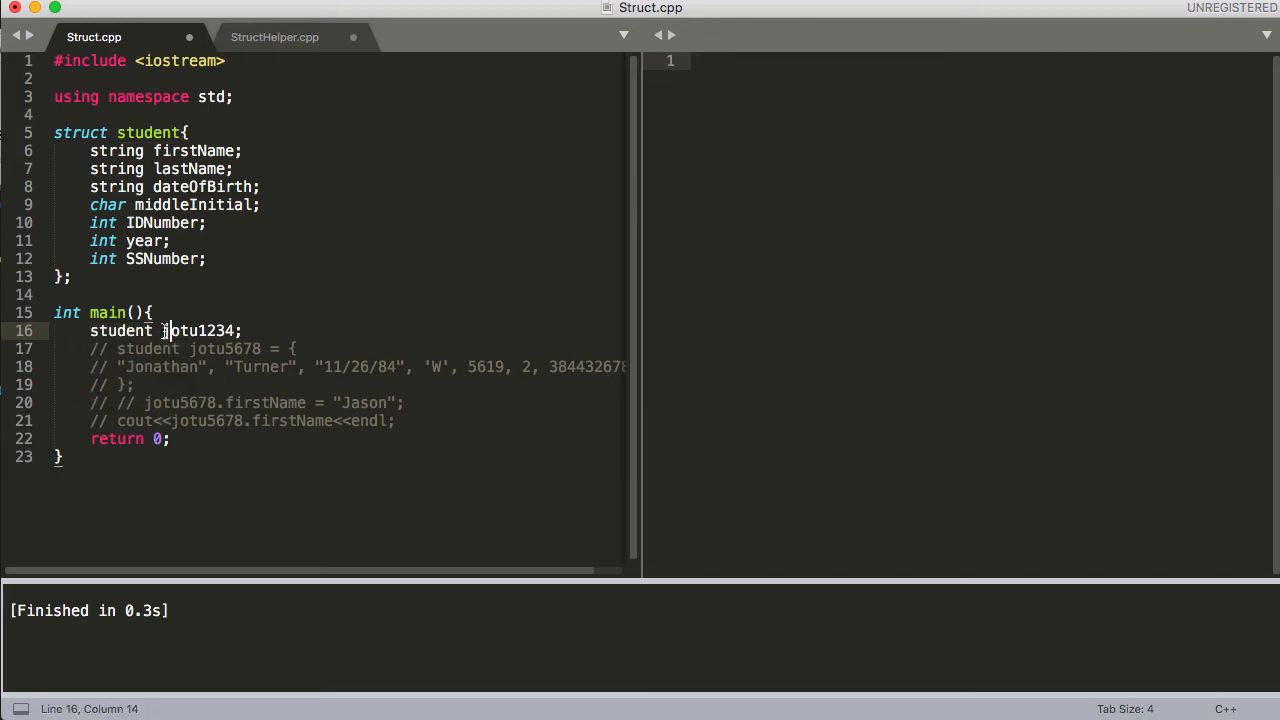
pyautogui.doubleClick(200, 330)
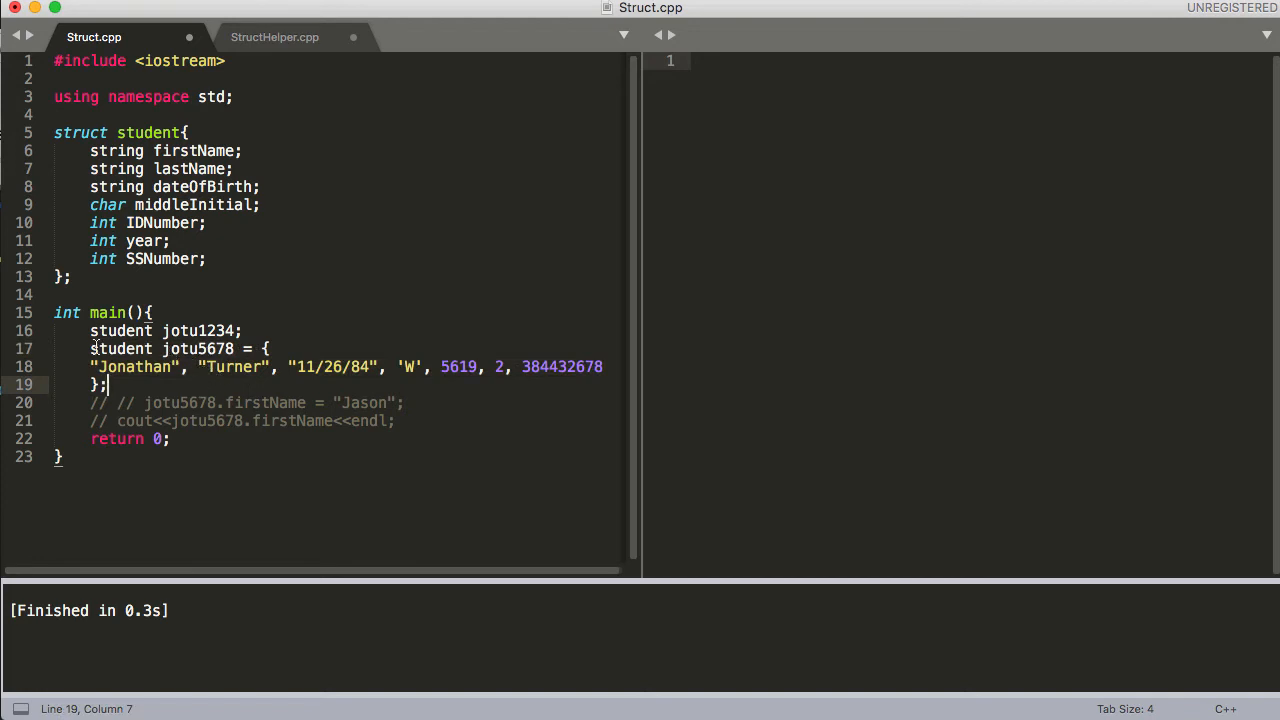
pyautogui.doubleClick(120, 348)
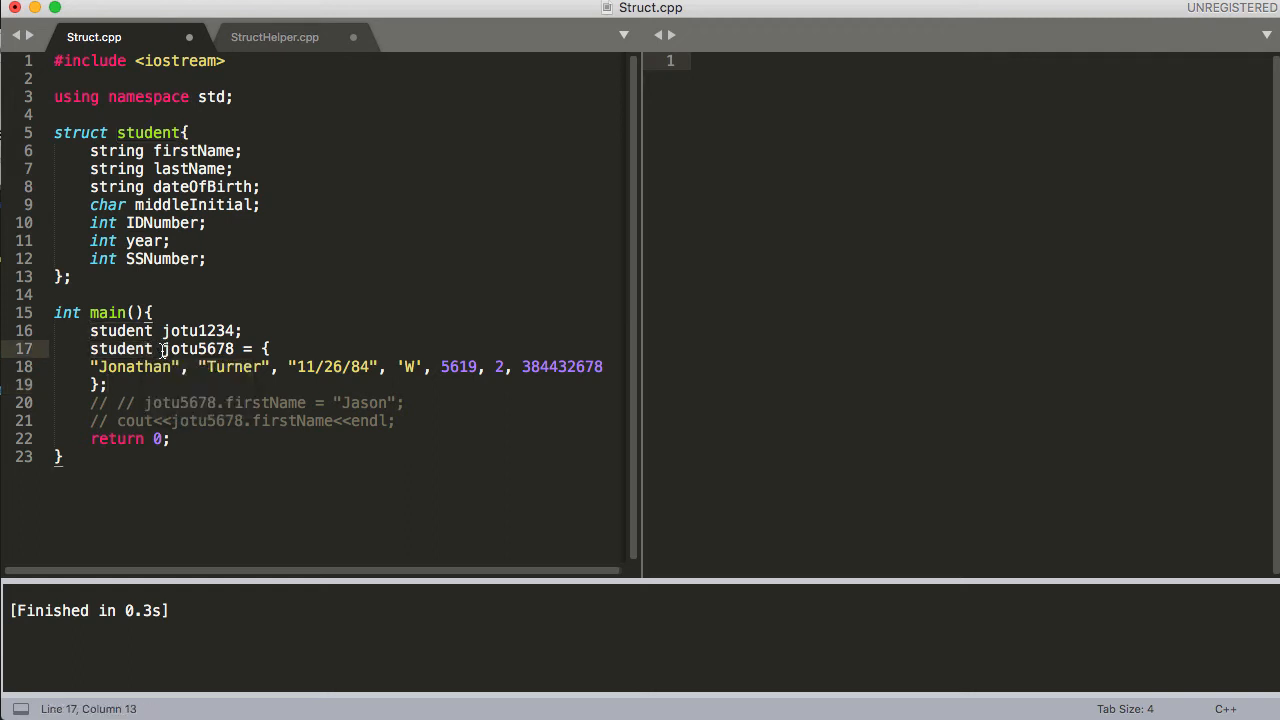
pyautogui.doubleClick(197, 348)
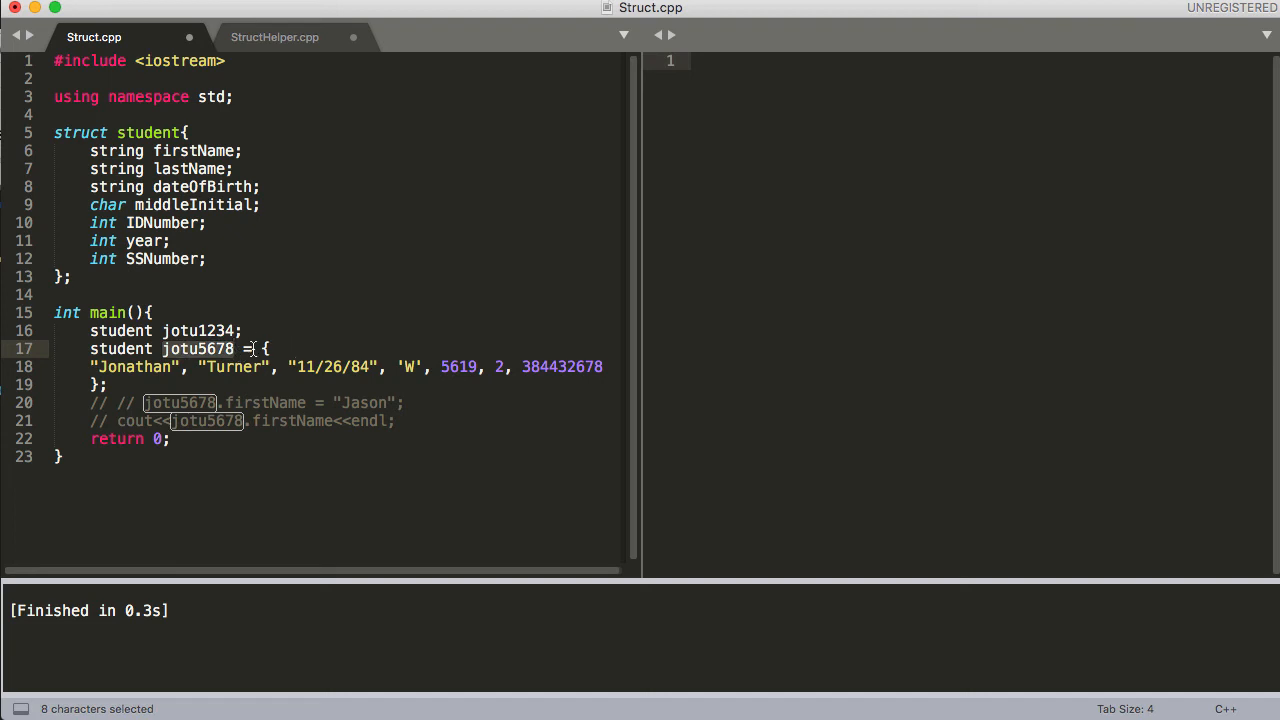
pyautogui.click(258, 348)
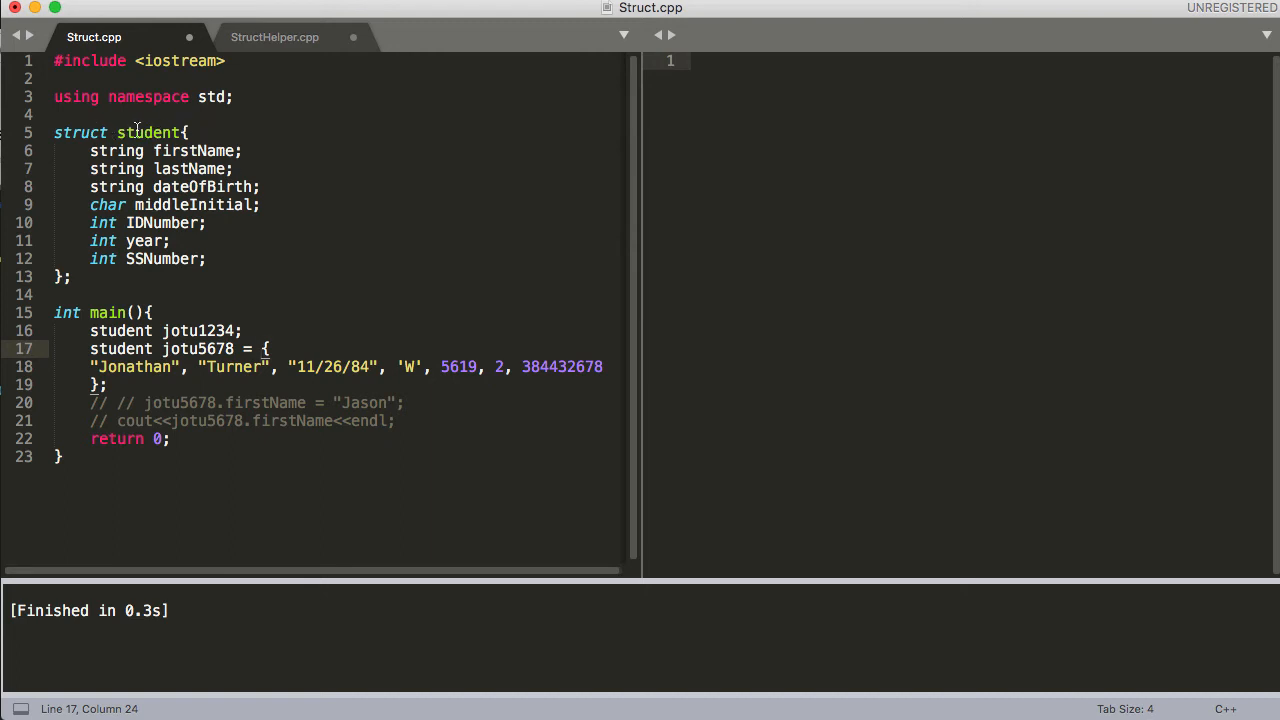
pyautogui.moveTo(192, 348)
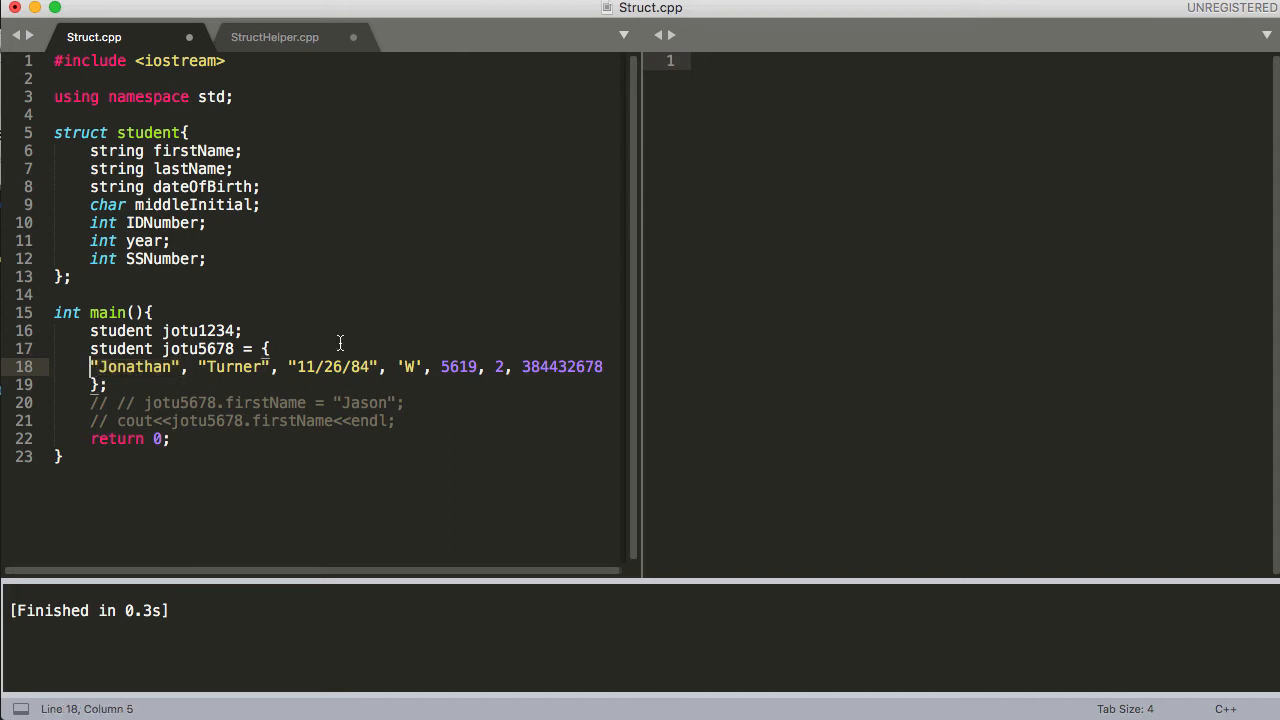
pyautogui.write('string')
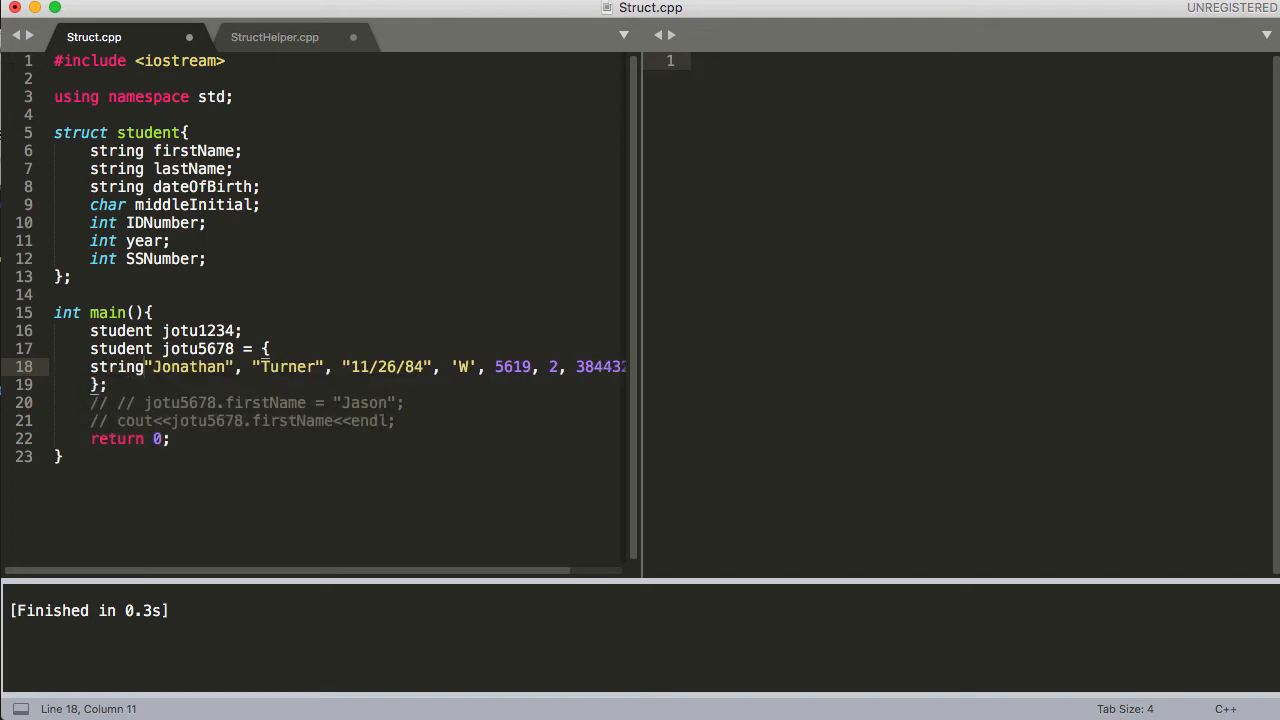
pyautogui.write('firstName')
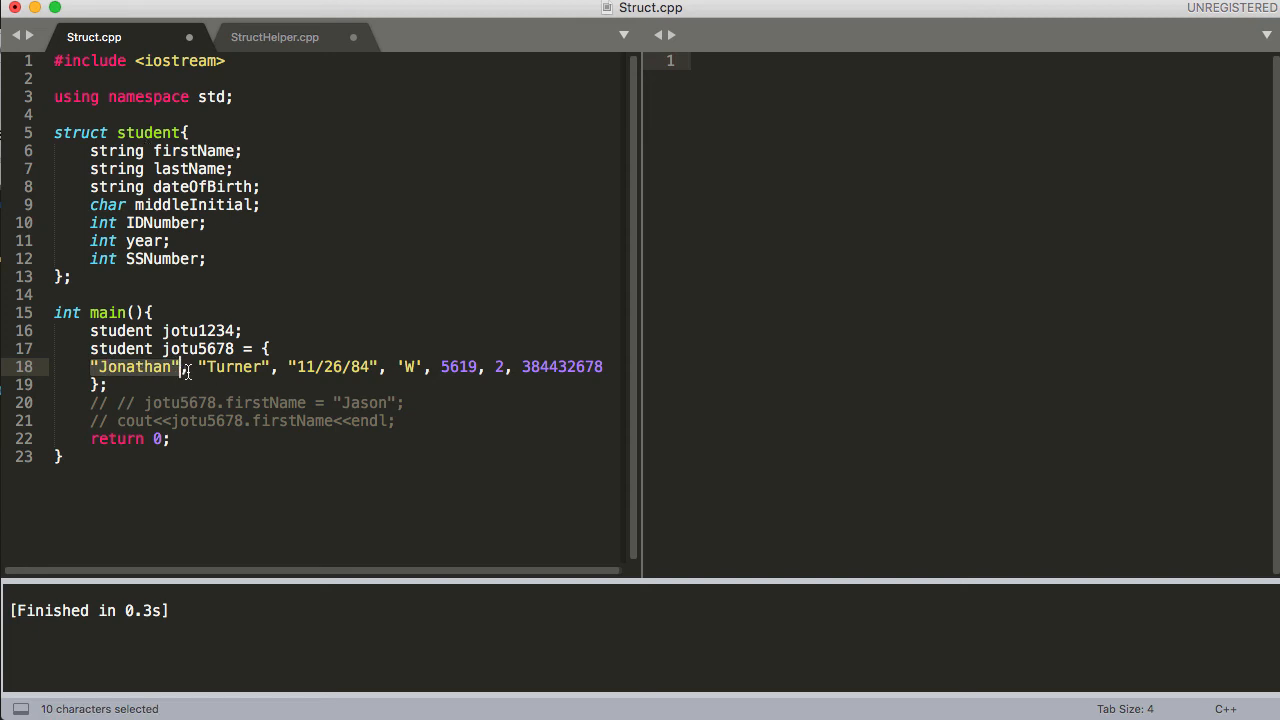
pyautogui.click(197, 366)
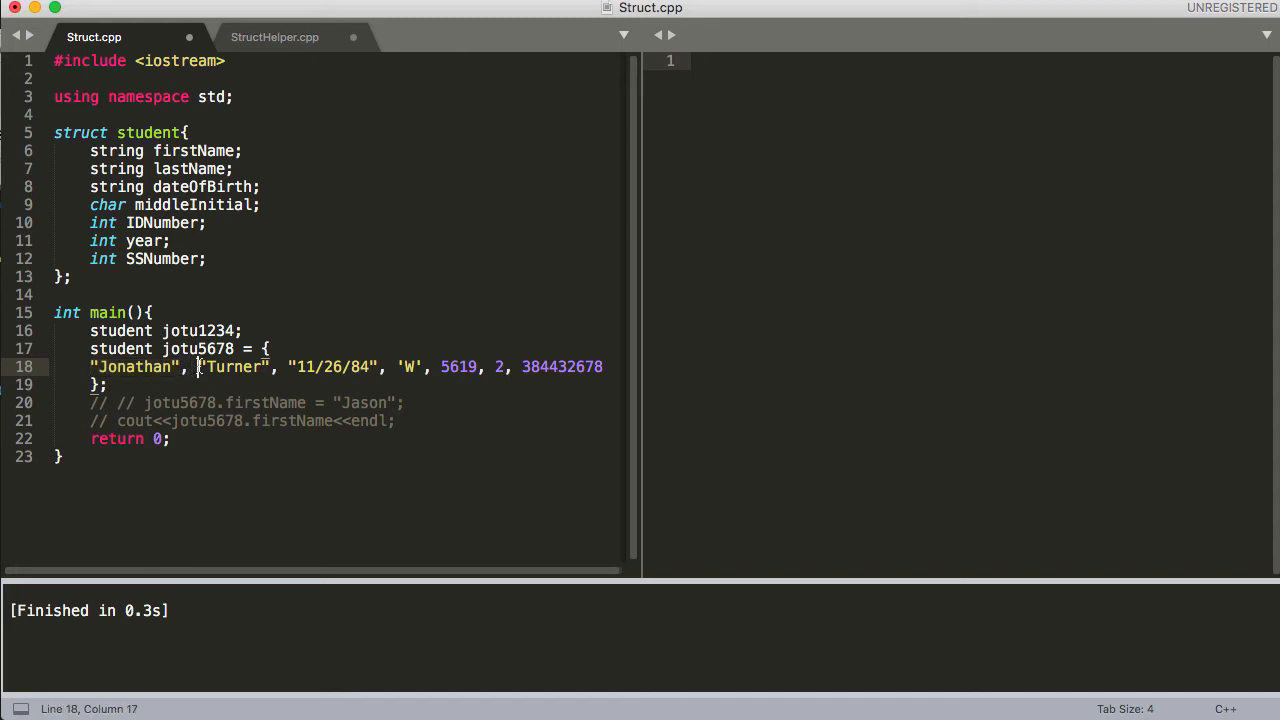
pyautogui.doubleClick(230, 366)
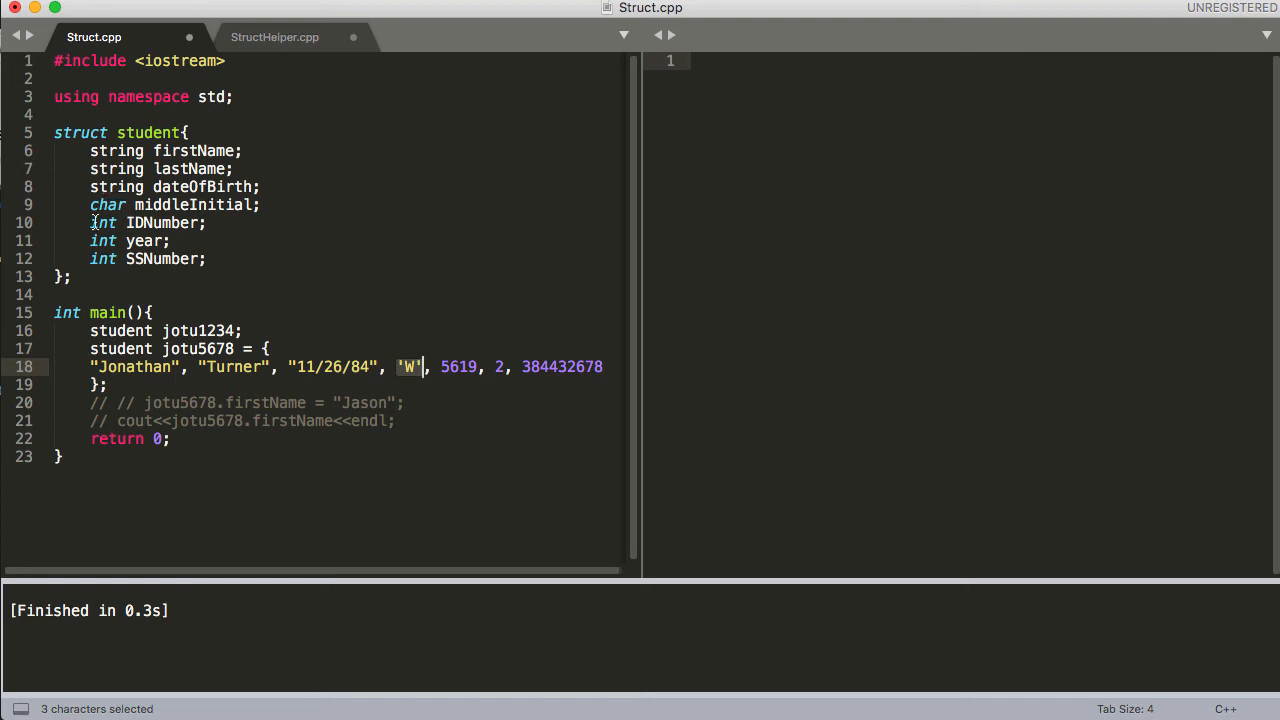
pyautogui.doubleClick(102, 222)
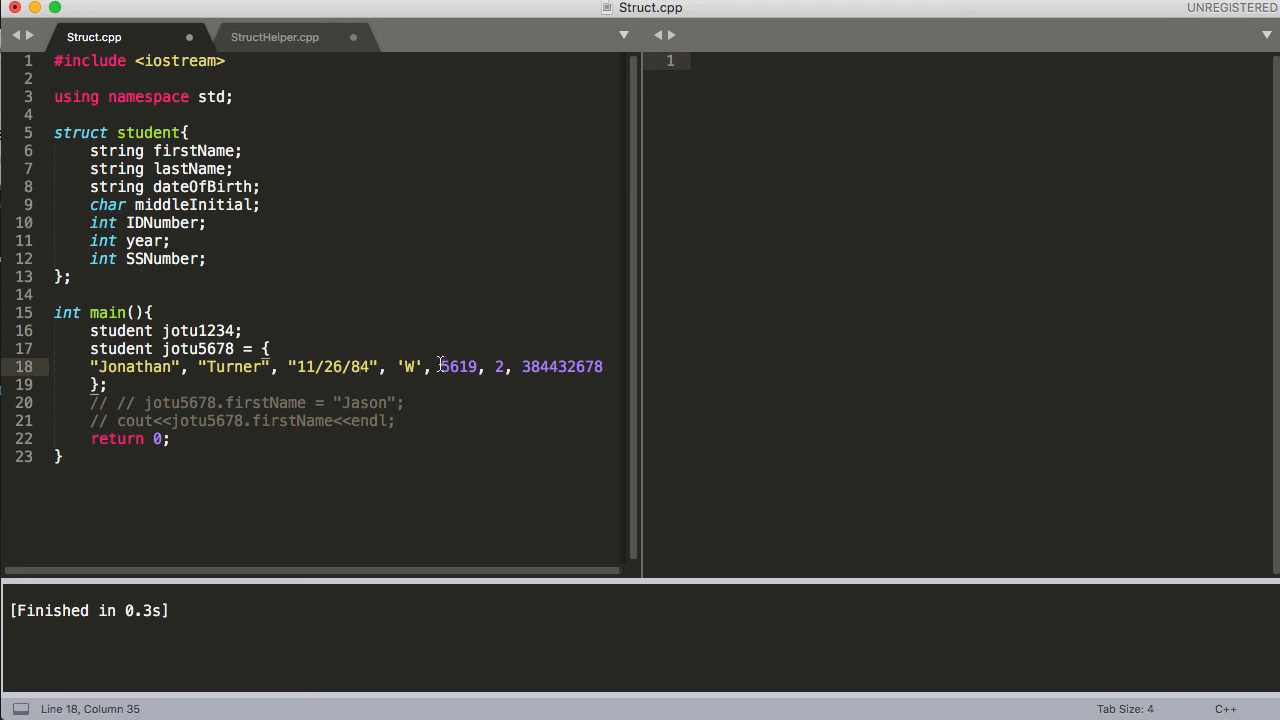
pyautogui.doubleClick(458, 366)
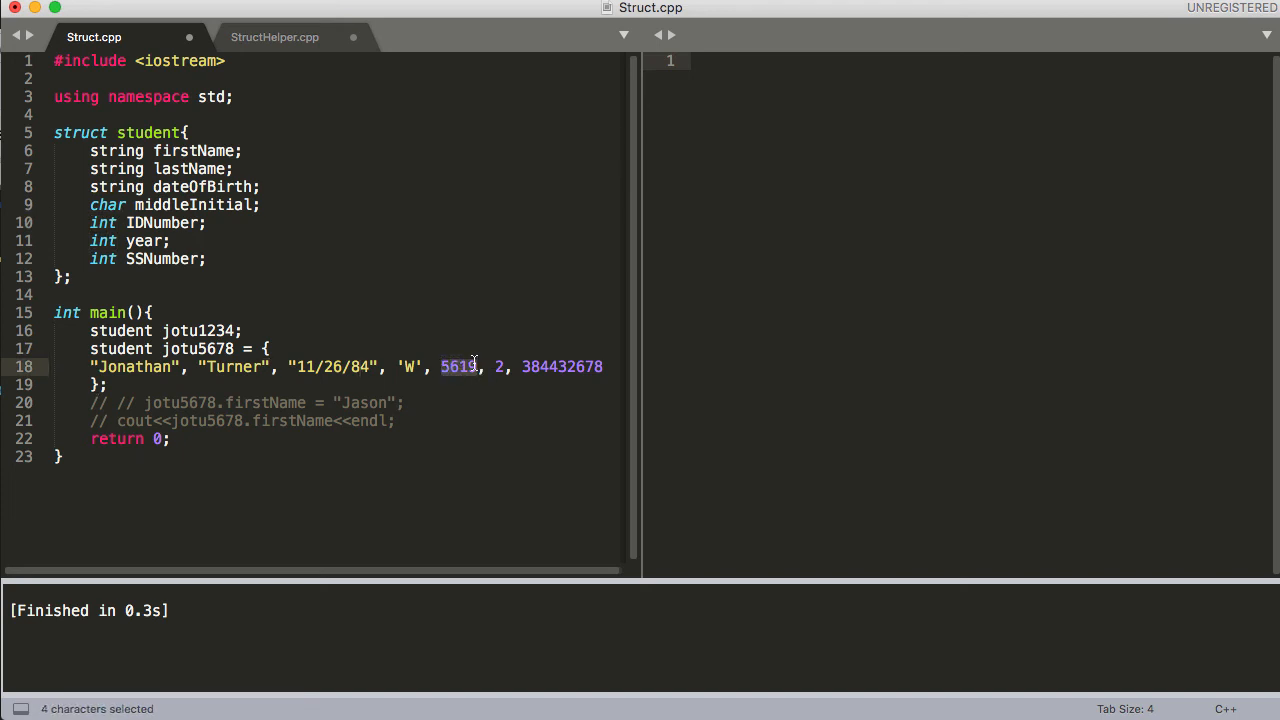
pyautogui.moveTo(210, 225)
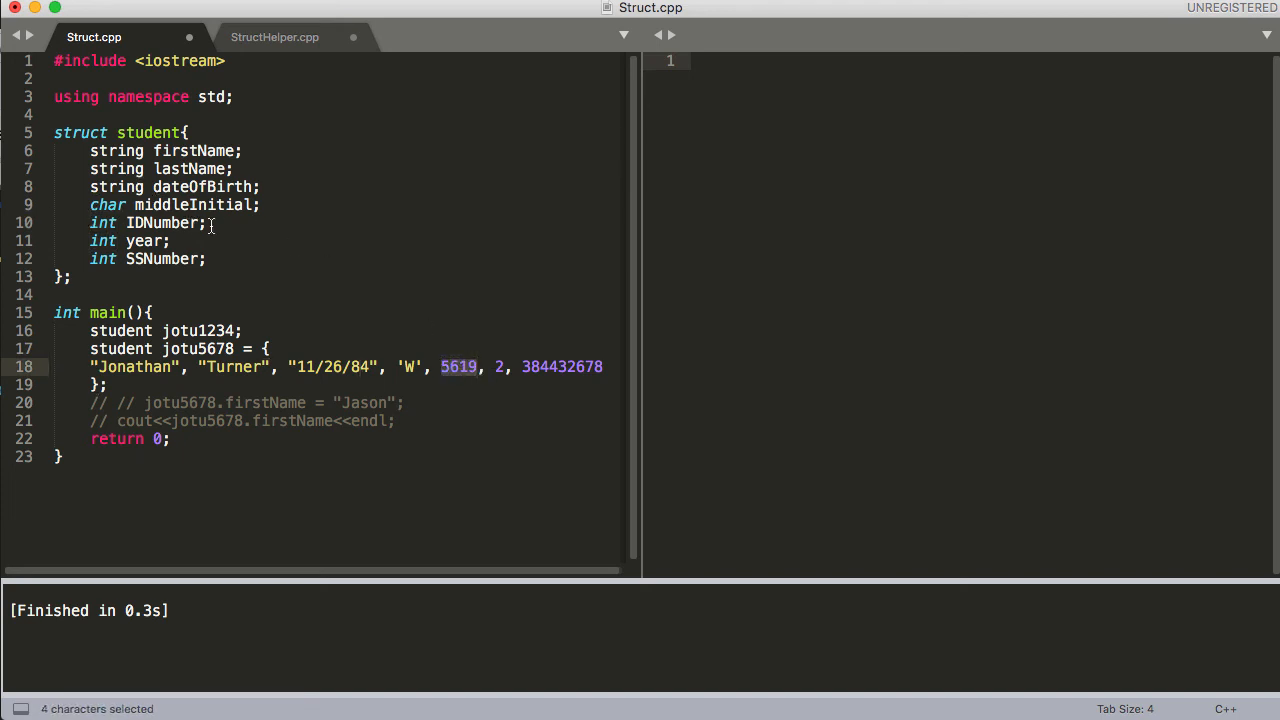
pyautogui.click(200, 223)
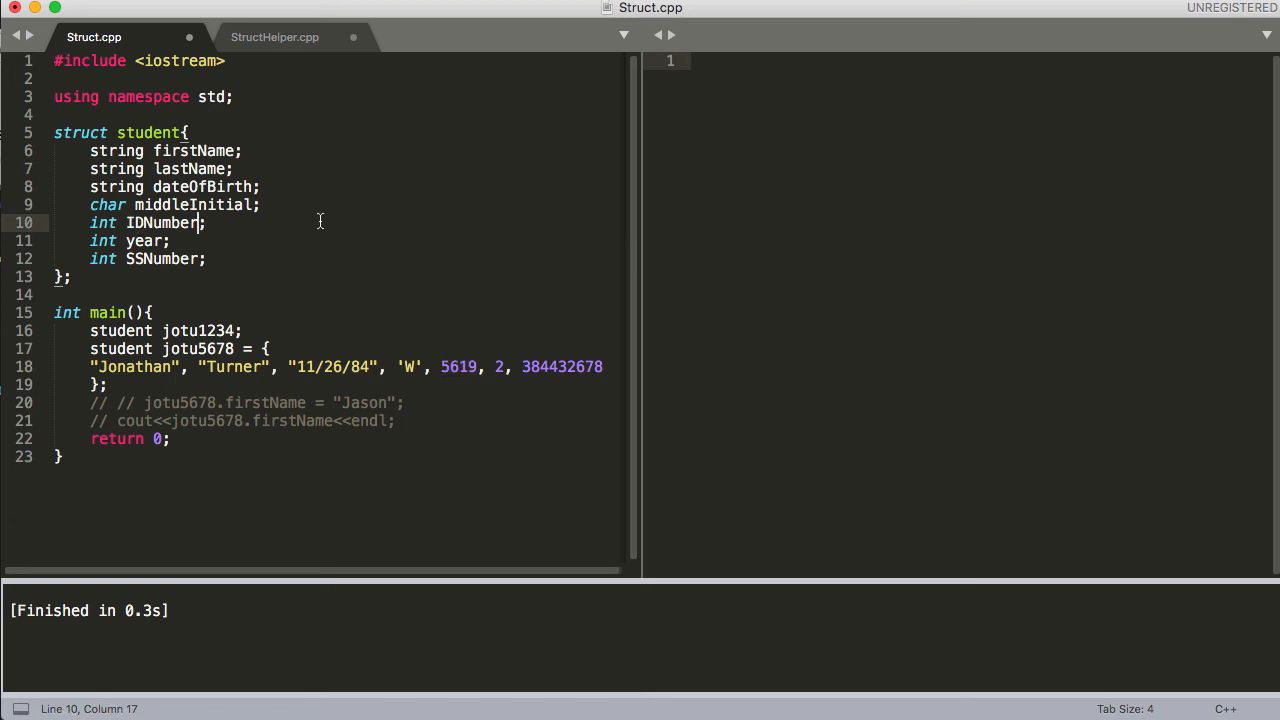
pyautogui.write('=')
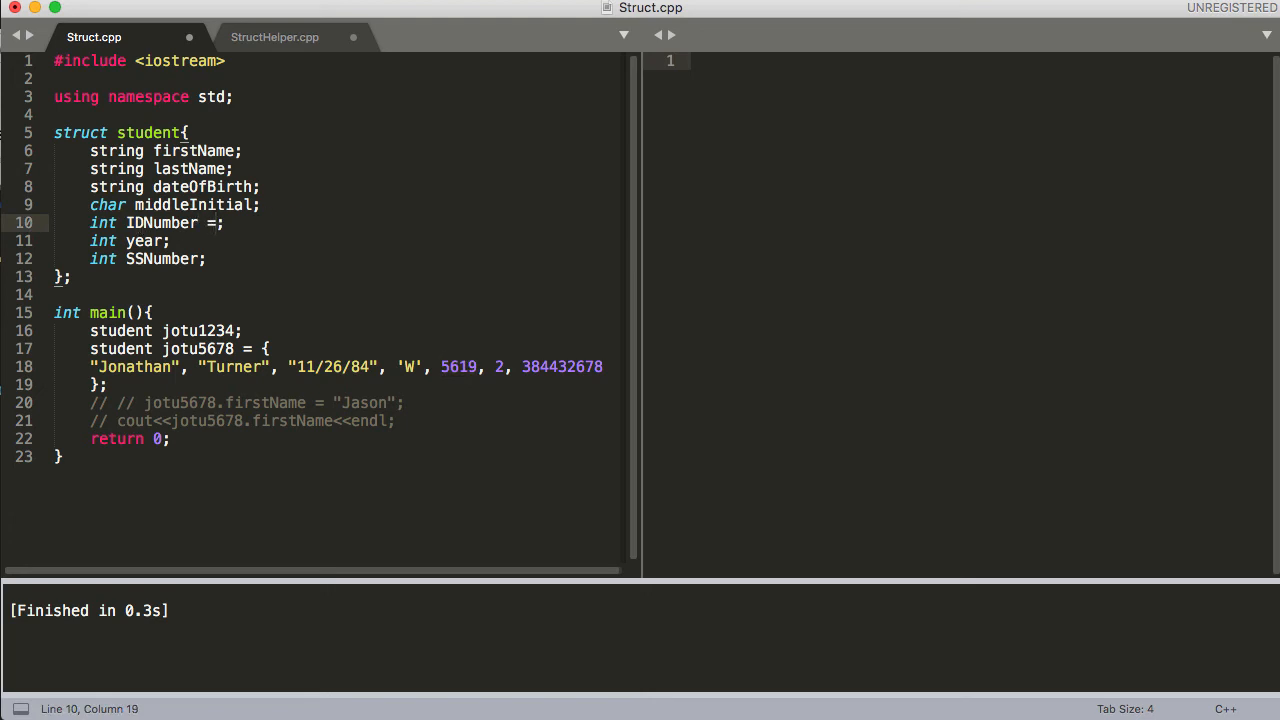
pyautogui.press('backspace')
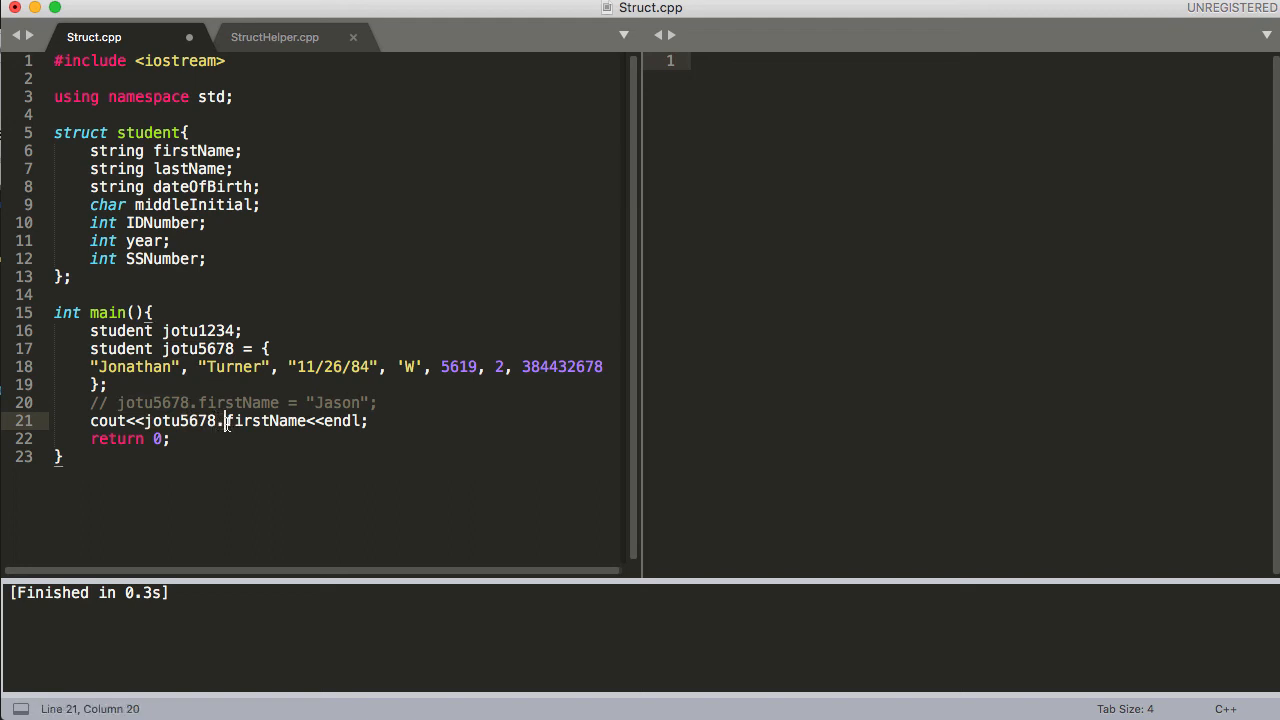
# Step: Build and run Struct.cpp (Cmd+B) so the output prints Jonathan as jotu5678's firstName
pyautogui.doubleClick(265, 420)
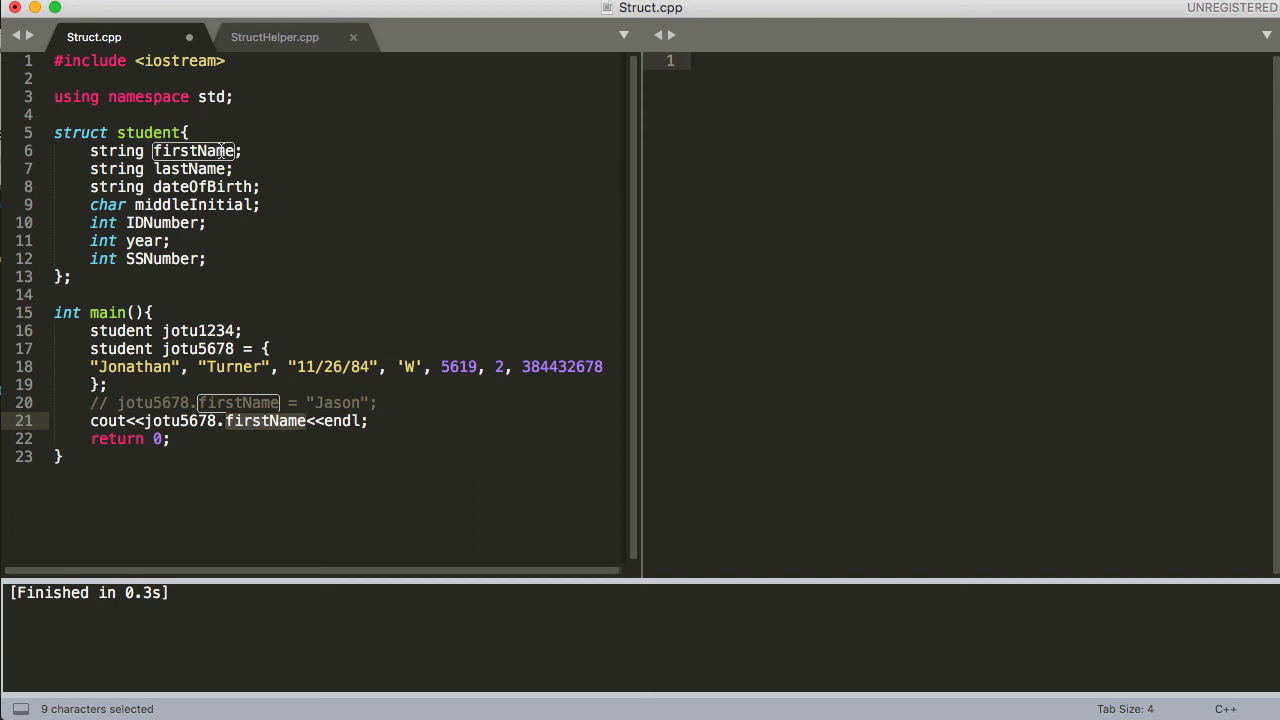
pyautogui.moveTo(98, 367)
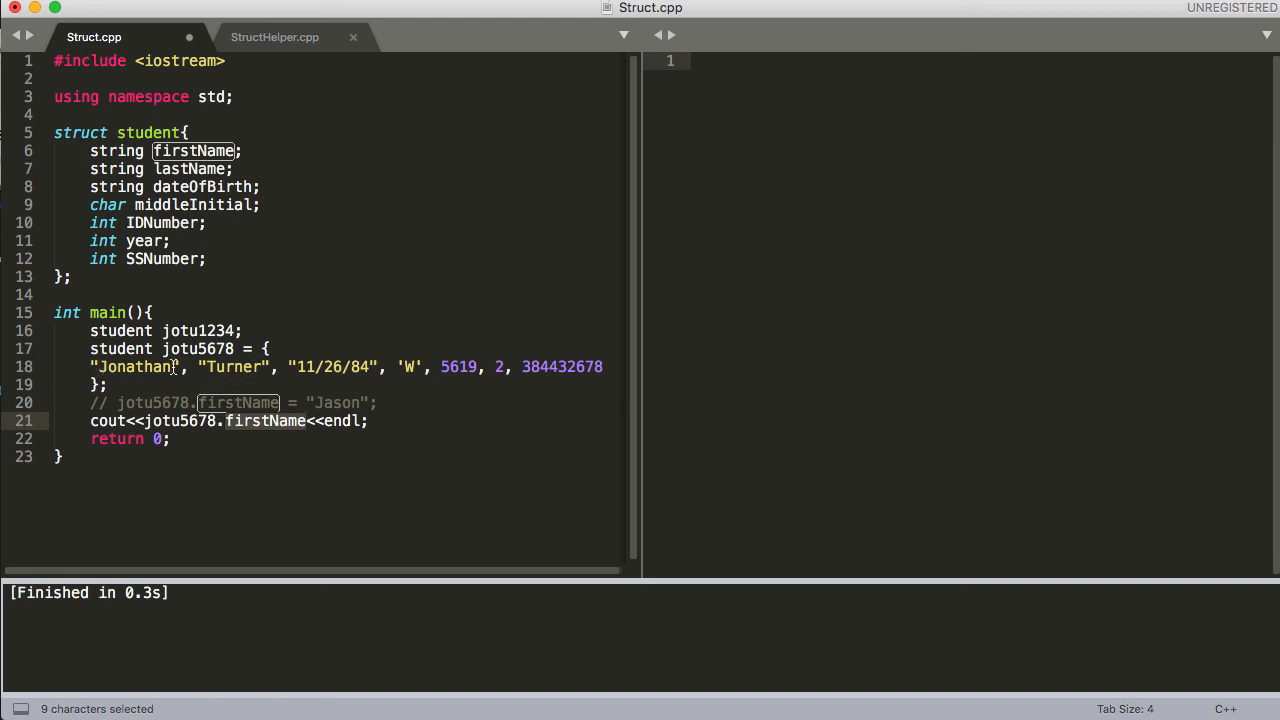
pyautogui.moveTo(144, 420)
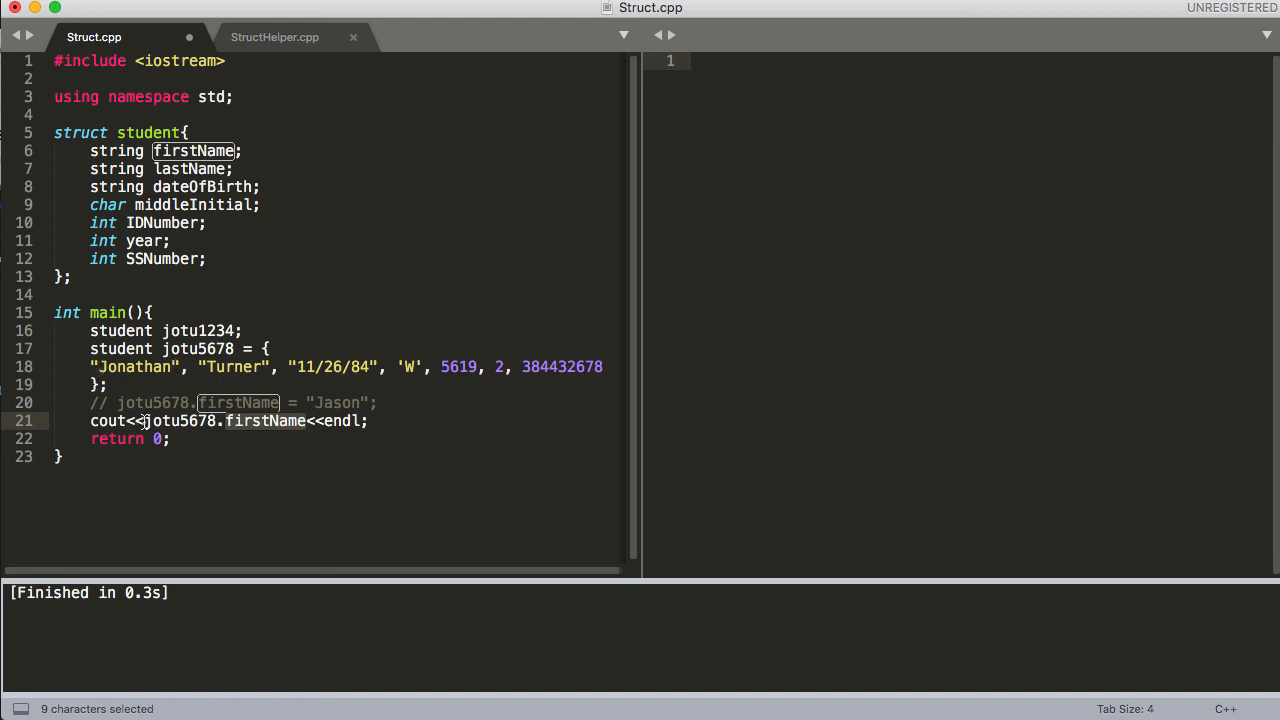
pyautogui.moveTo(227, 420)
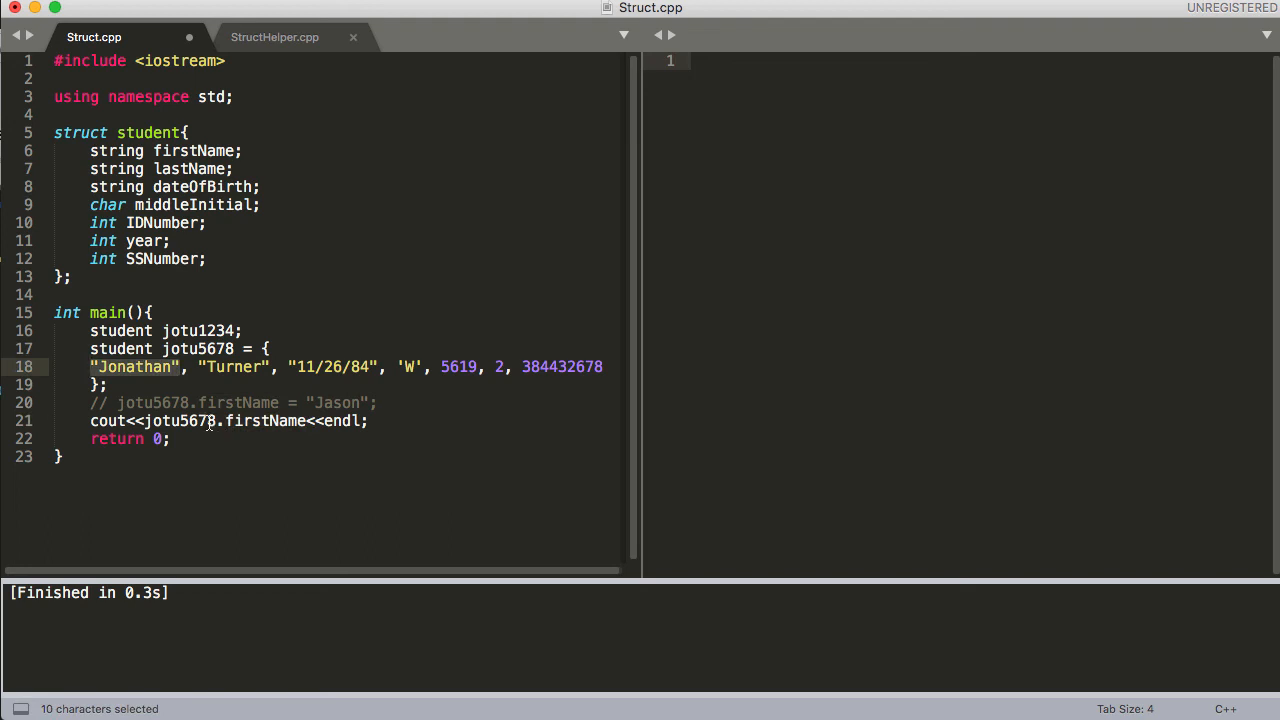
pyautogui.press('cmd+b')
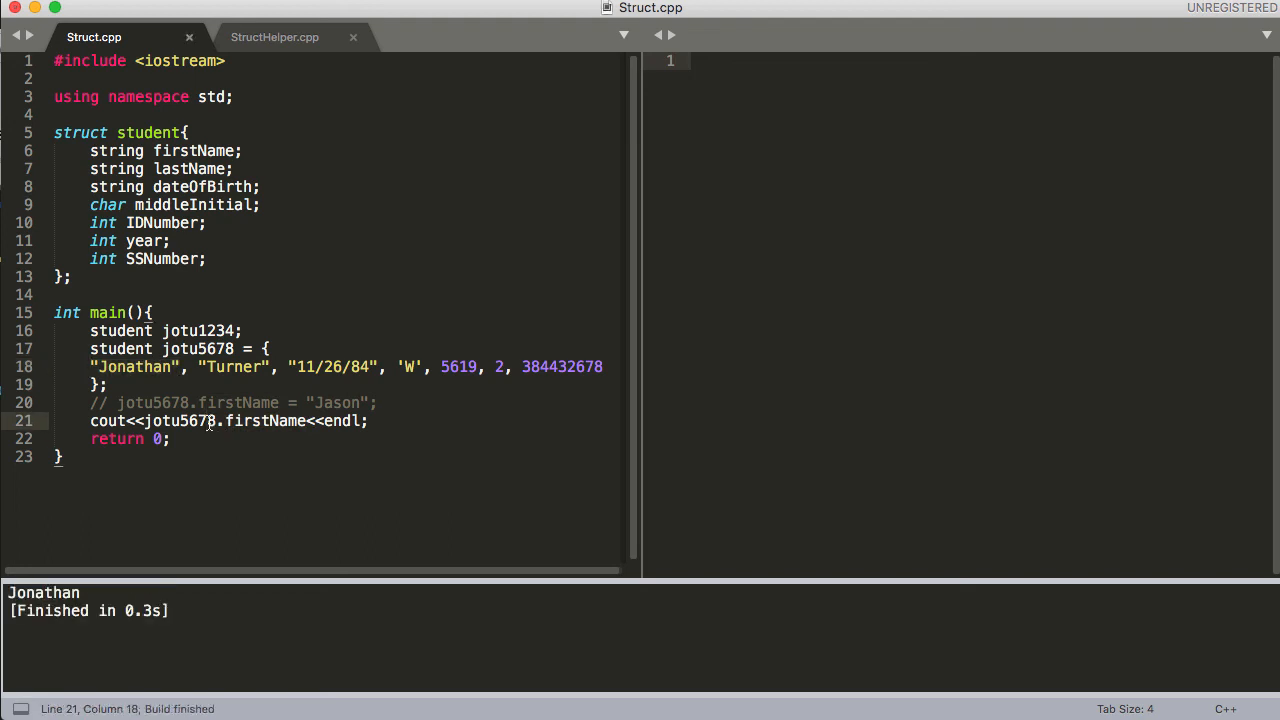
pyautogui.moveTo(232, 581)
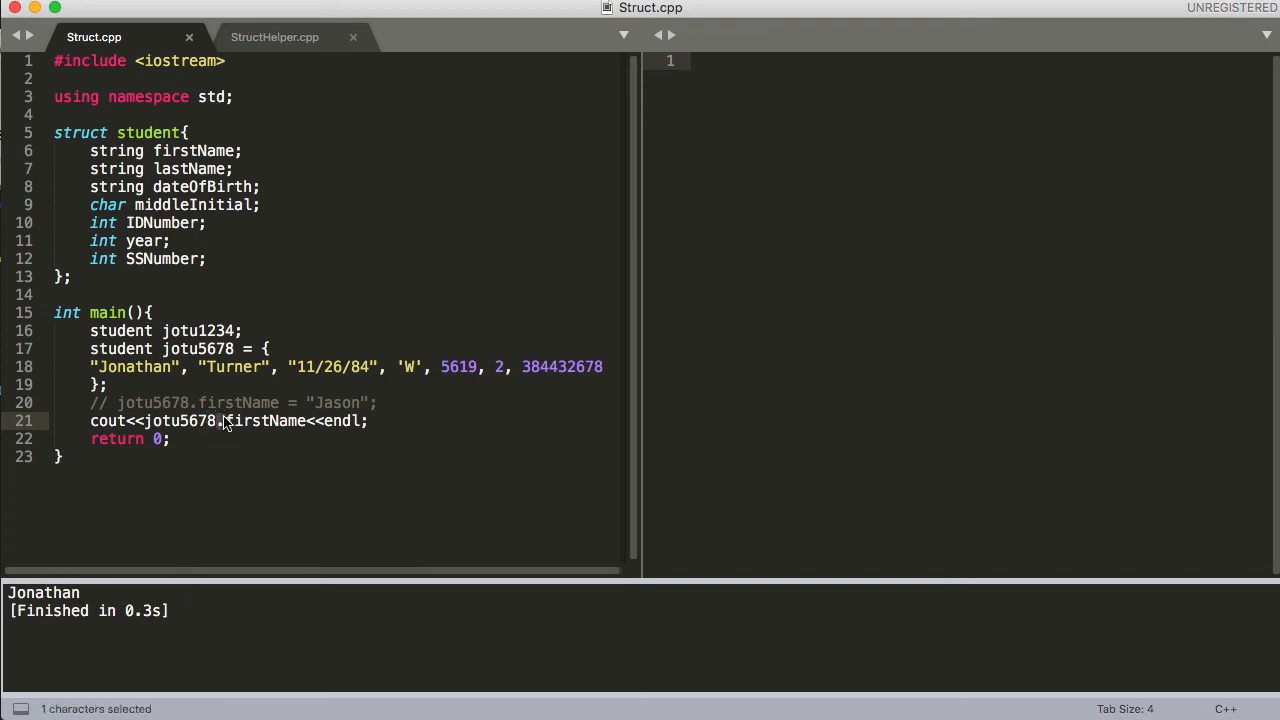
# Step: Uncomment the jotu5678.firstName = "Jason" assignment line
pyautogui.click(170, 402)
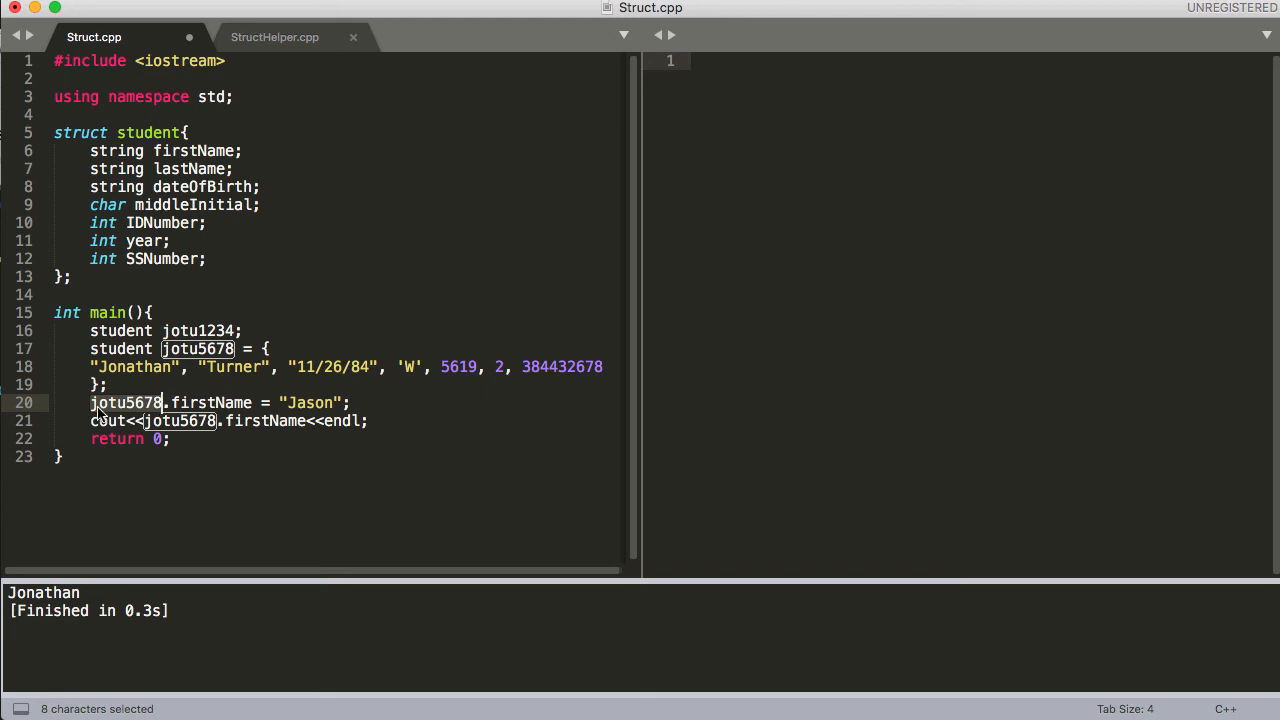
pyautogui.moveTo(150, 405)
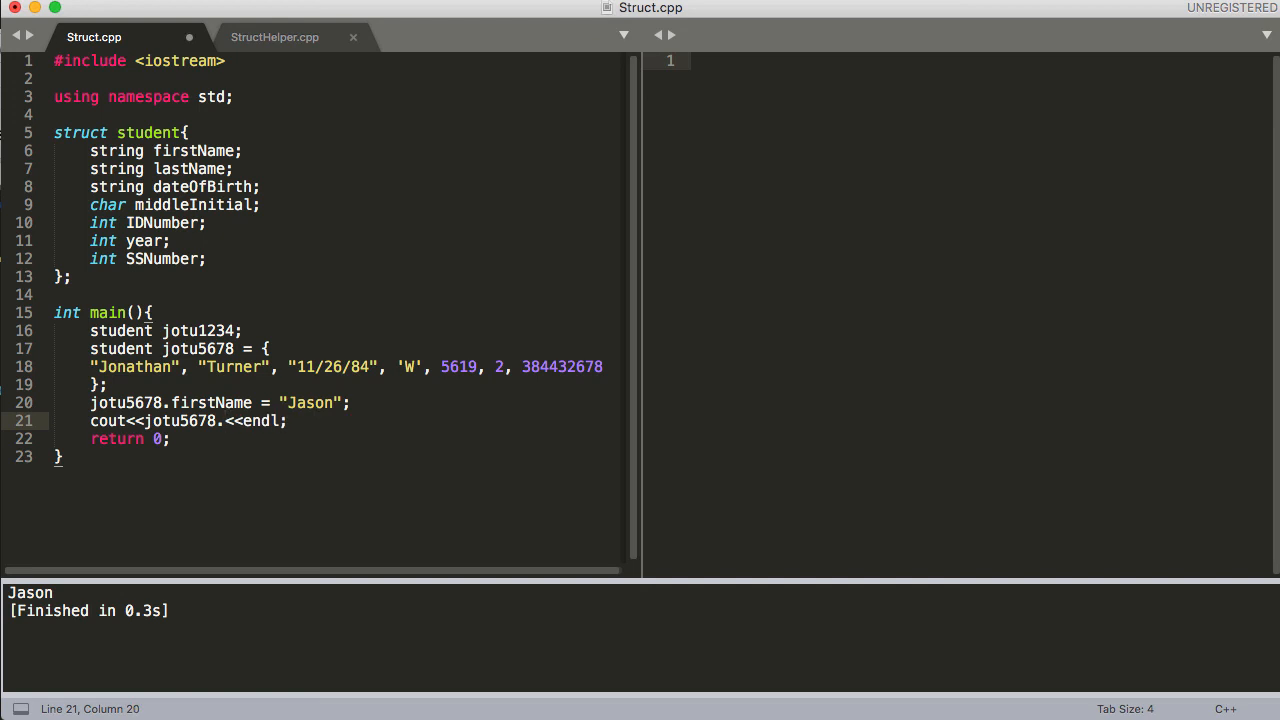
pyautogui.write('SSNumber')
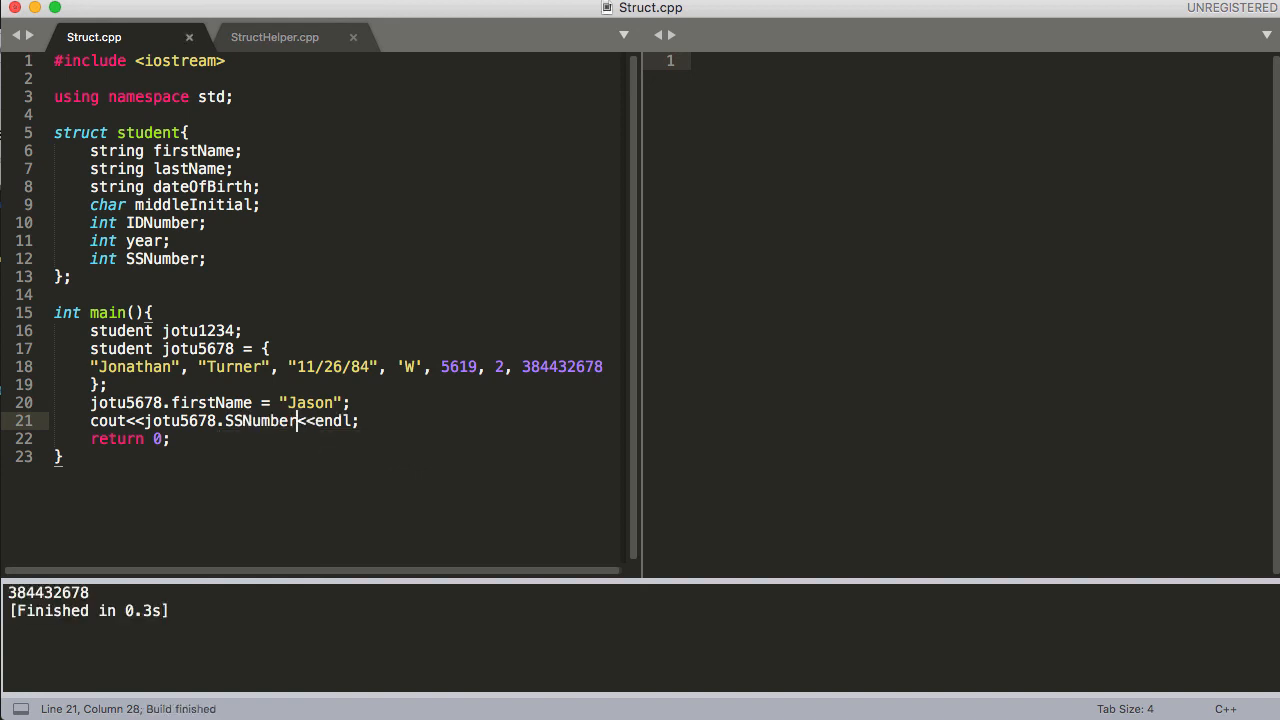
pyautogui.press('backspace')
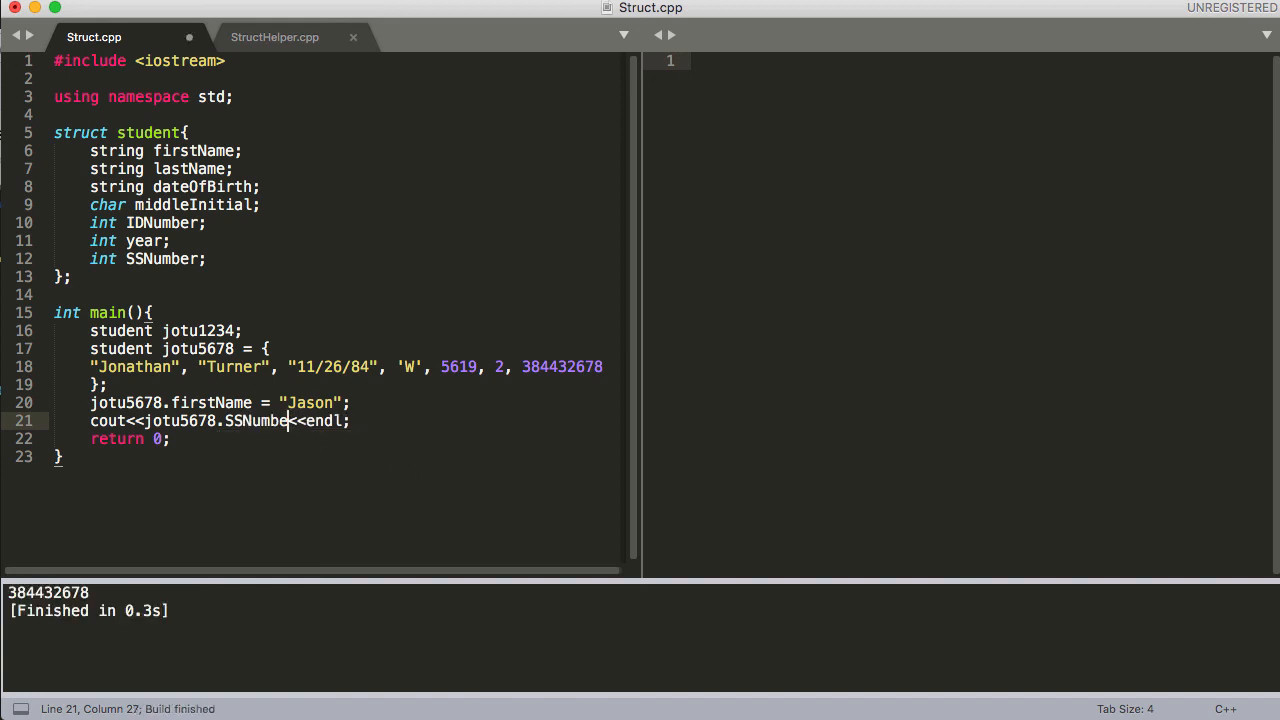
pyautogui.press('backspace')
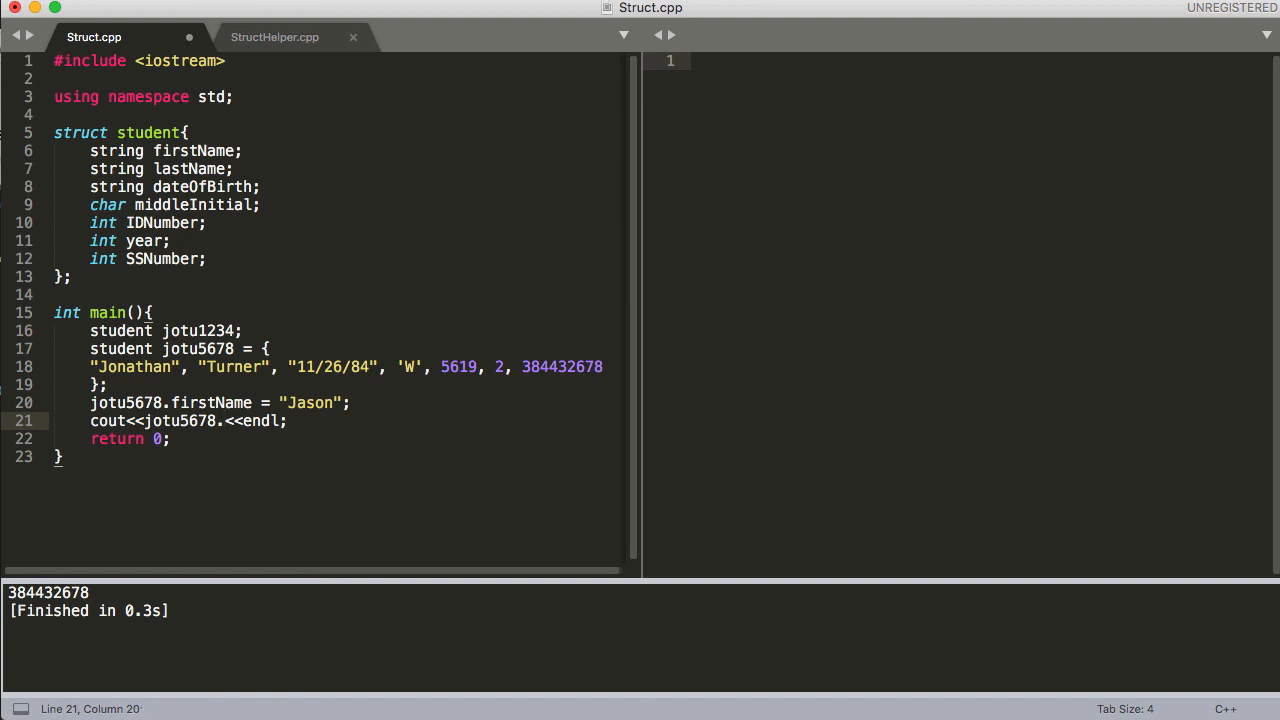
pyautogui.write('IDNumber')
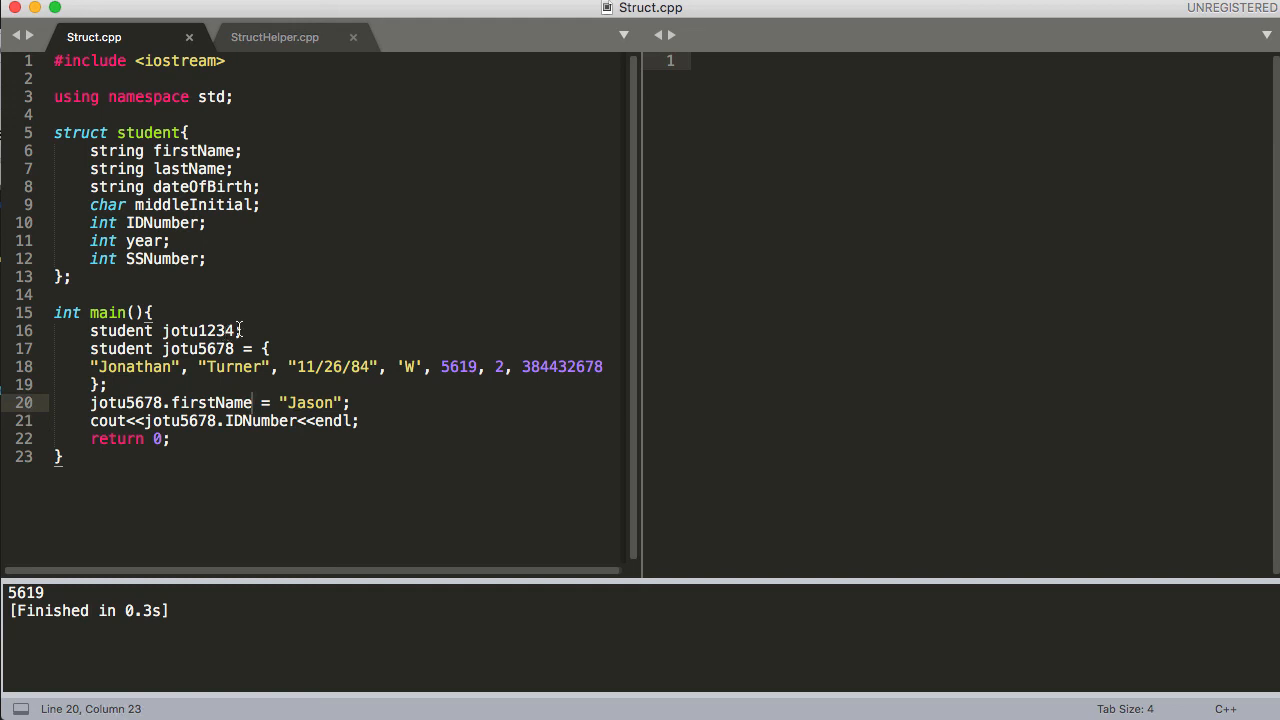
pyautogui.doubleClick(200, 330)
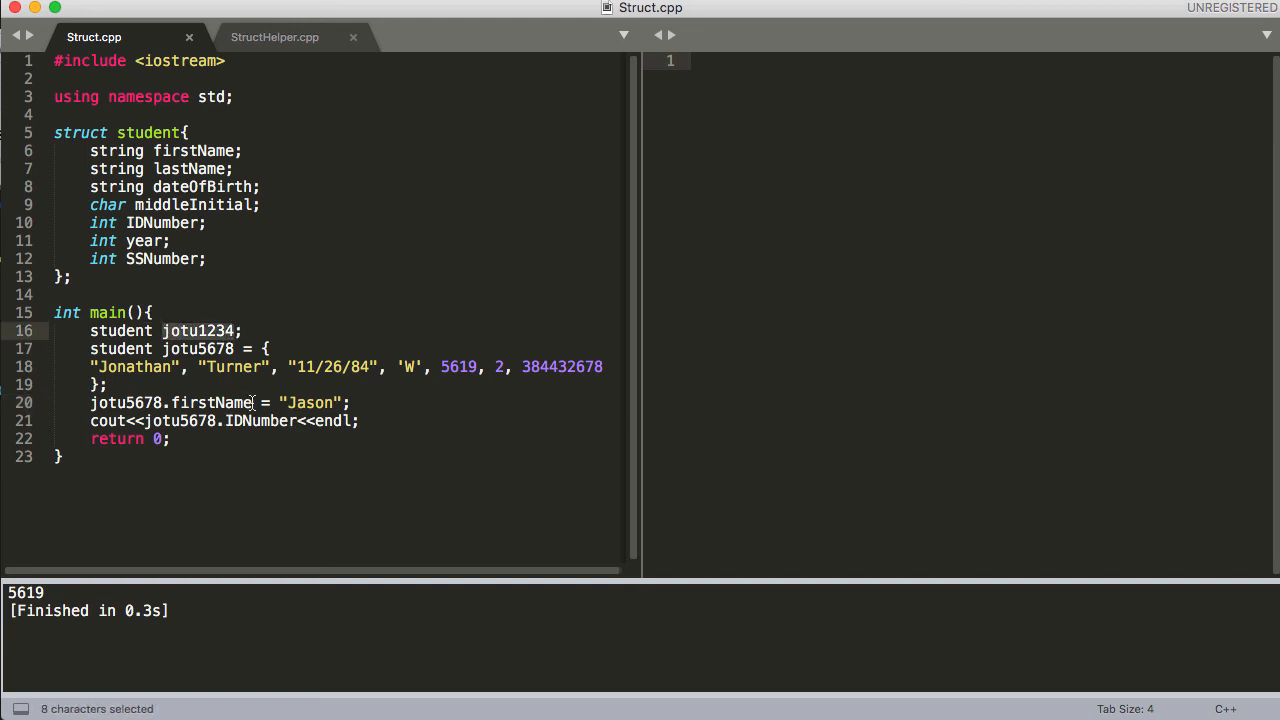
# Step: Change the print and assignment lines to jotu1234, print its firstName, comment out the Jason assignment and build to an empty line
pyautogui.press('Backspace')
pyautogui.write('1')
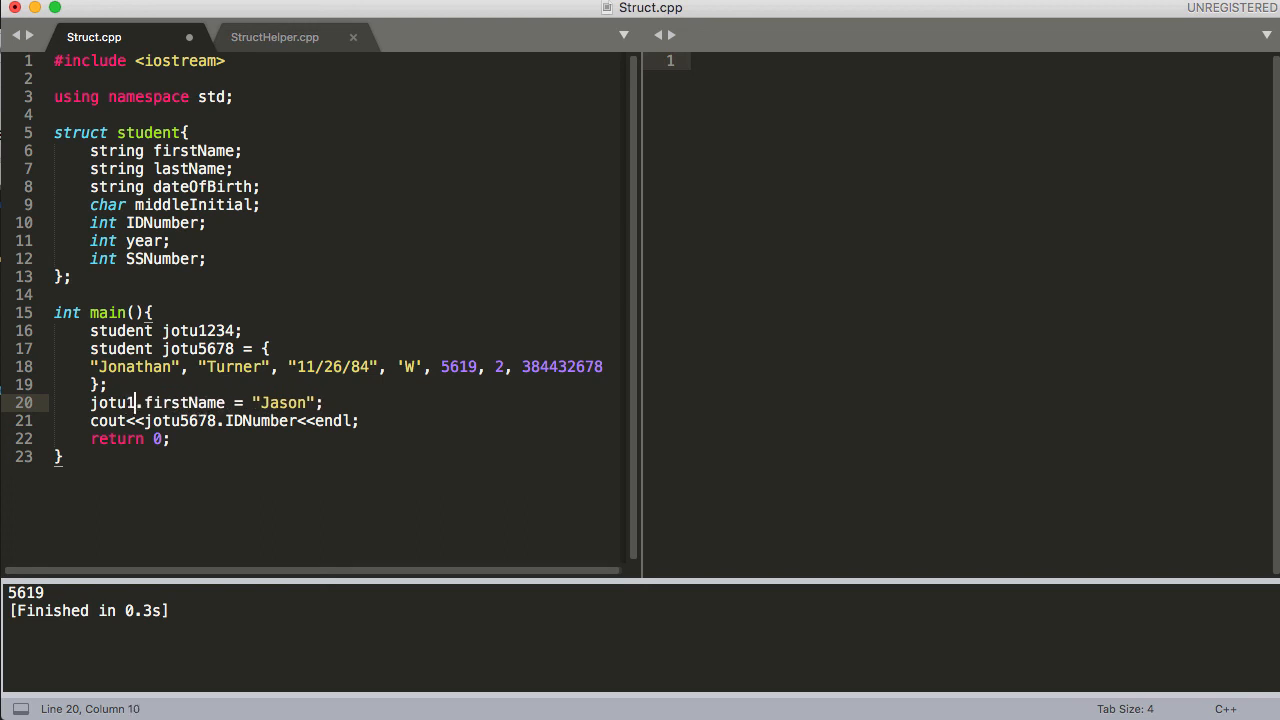
pyautogui.write('234')
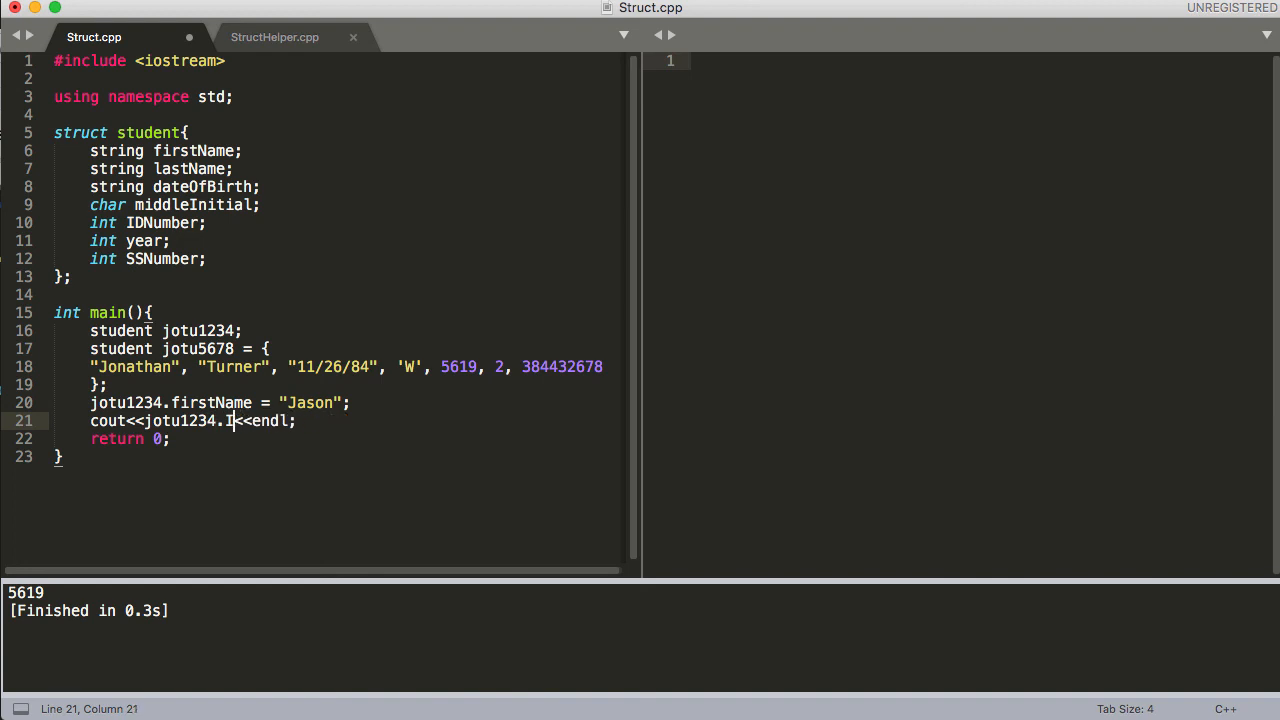
pyautogui.write('irstName')
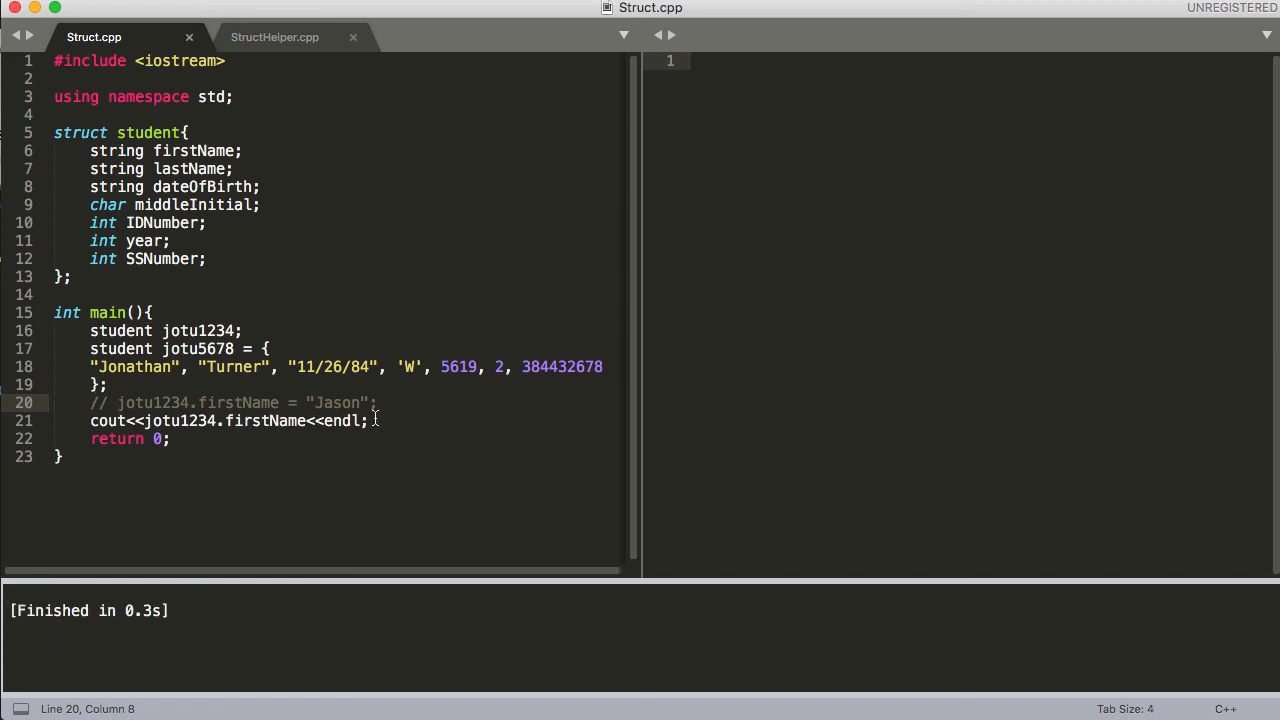
pyautogui.doubleClick(344, 420)
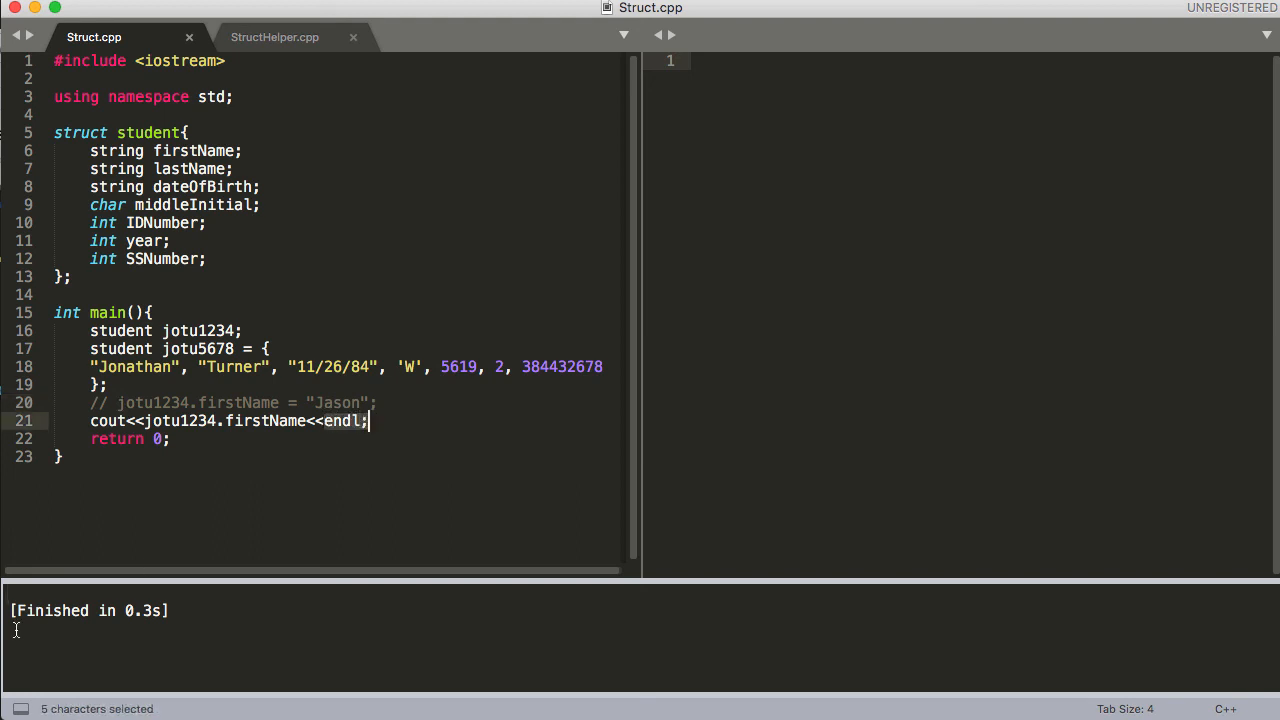